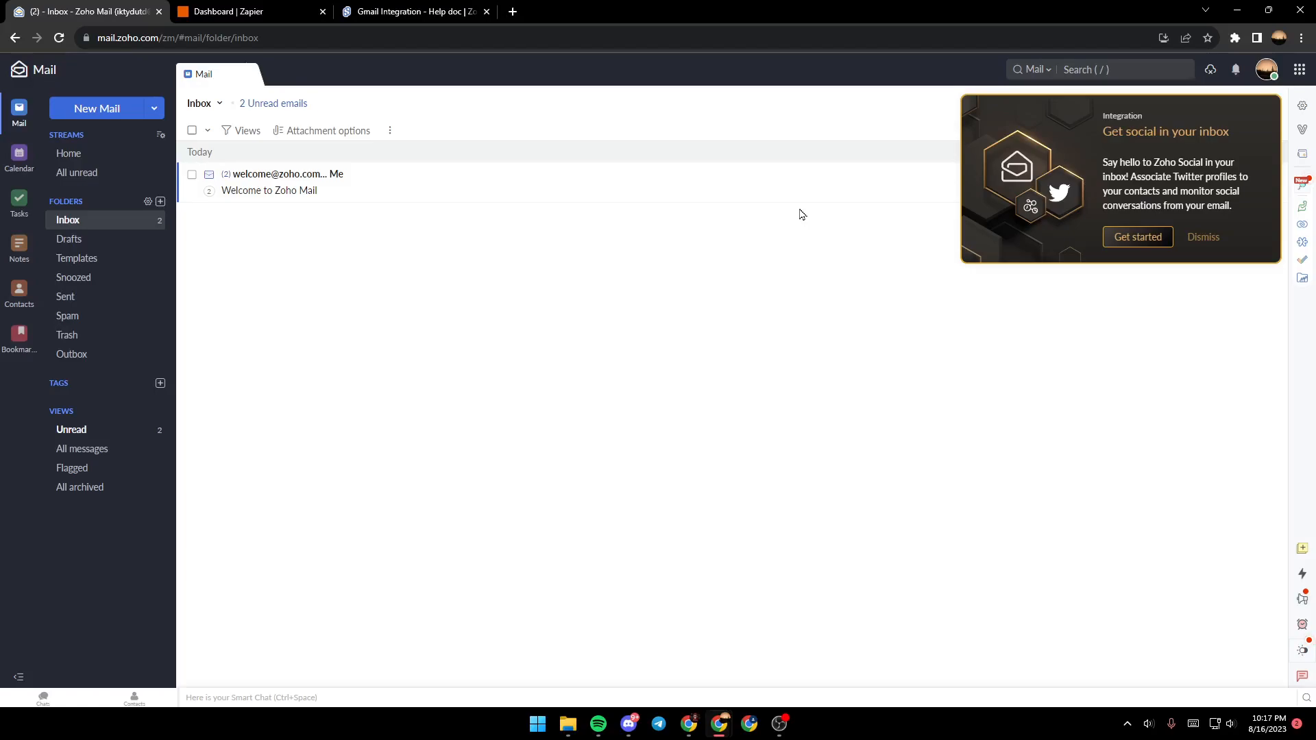
{"action": "mouse_move", "coordinate": [813, 212]}
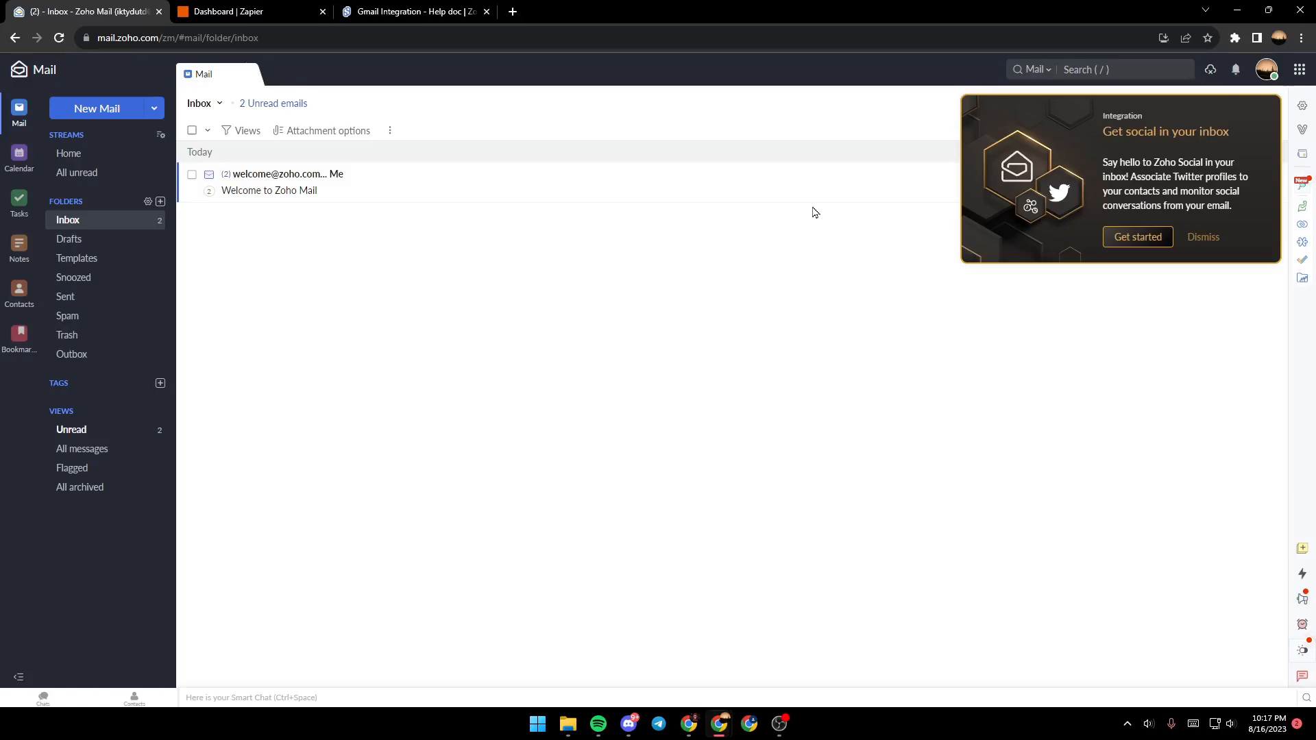
Dismiss the 'Get social in your inbox' Zoho Social promotion to clear the inbox.
{"action": "left_click", "coordinate": [1202, 241]}
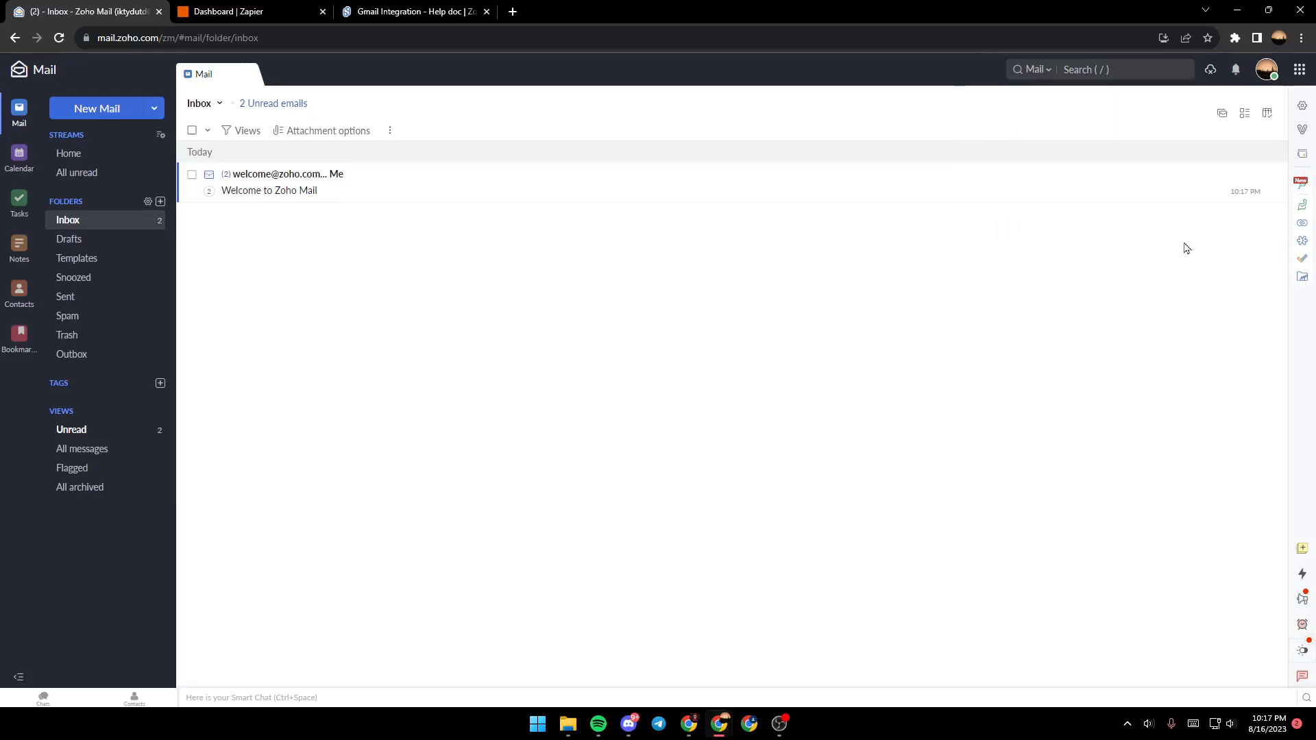
{"action": "mouse_move", "coordinate": [508, 8]}
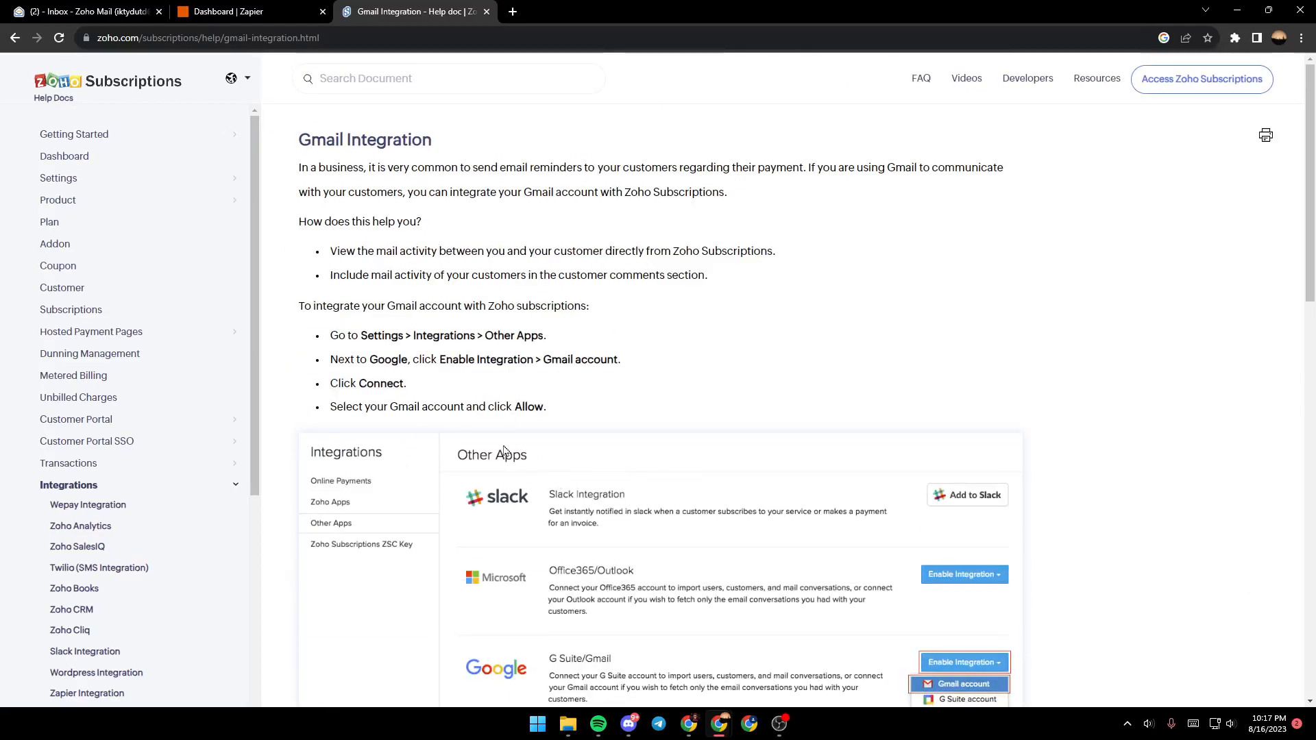
{"action": "mouse_move", "coordinate": [290, 254]}
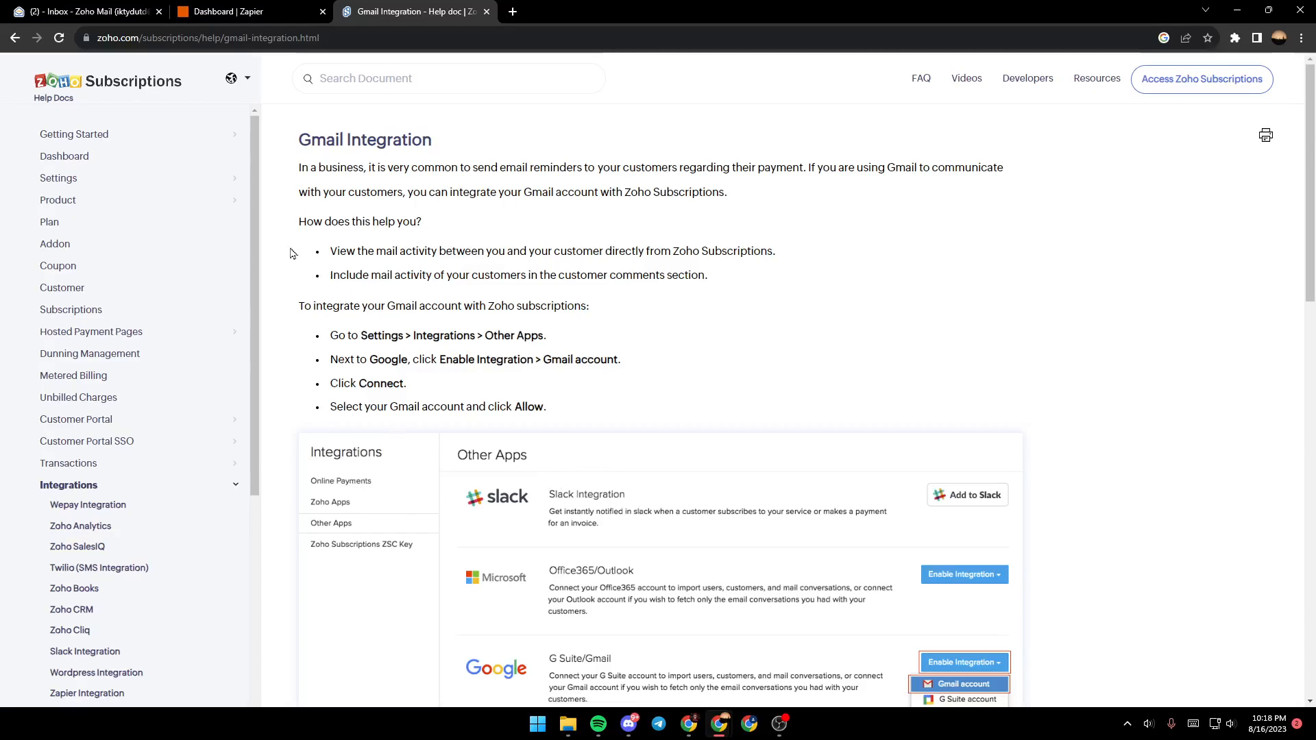
{"action": "mouse_move", "coordinate": [828, 236]}
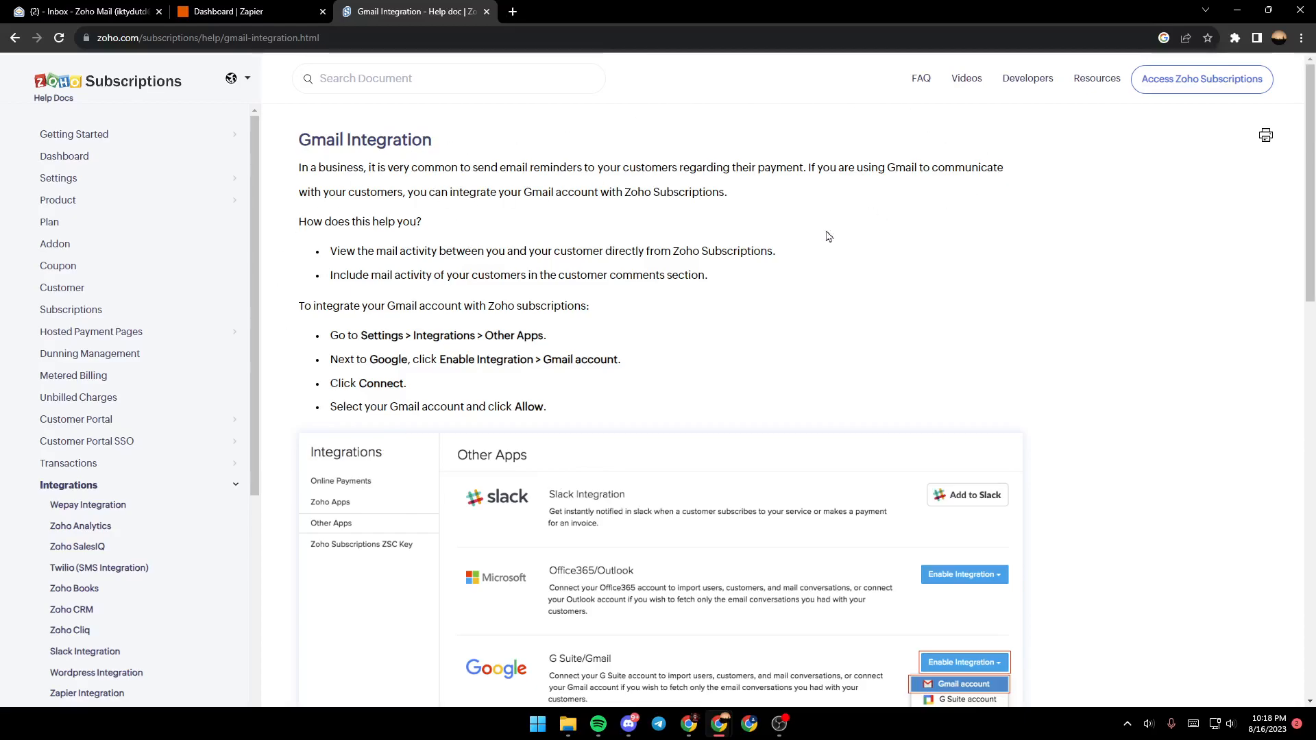
{"action": "mouse_move", "coordinate": [975, 421]}
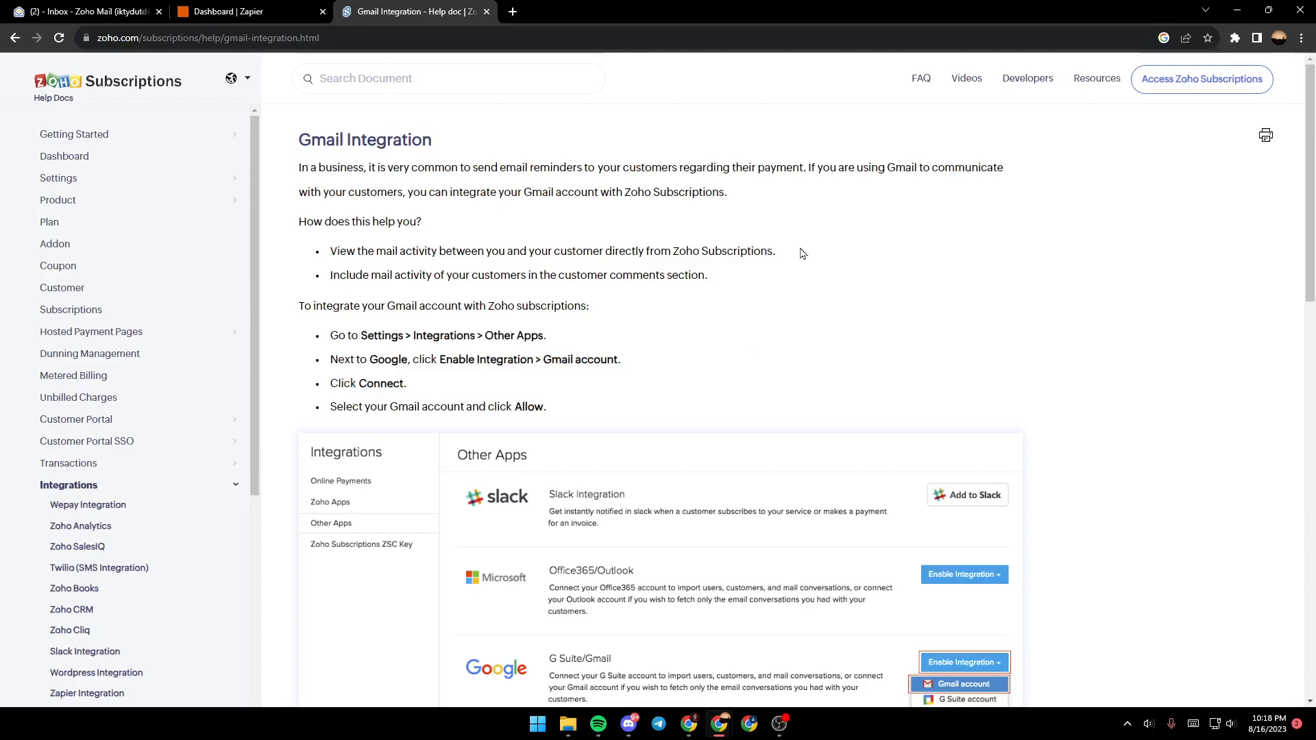
{"action": "mouse_move", "coordinate": [751, 215]}
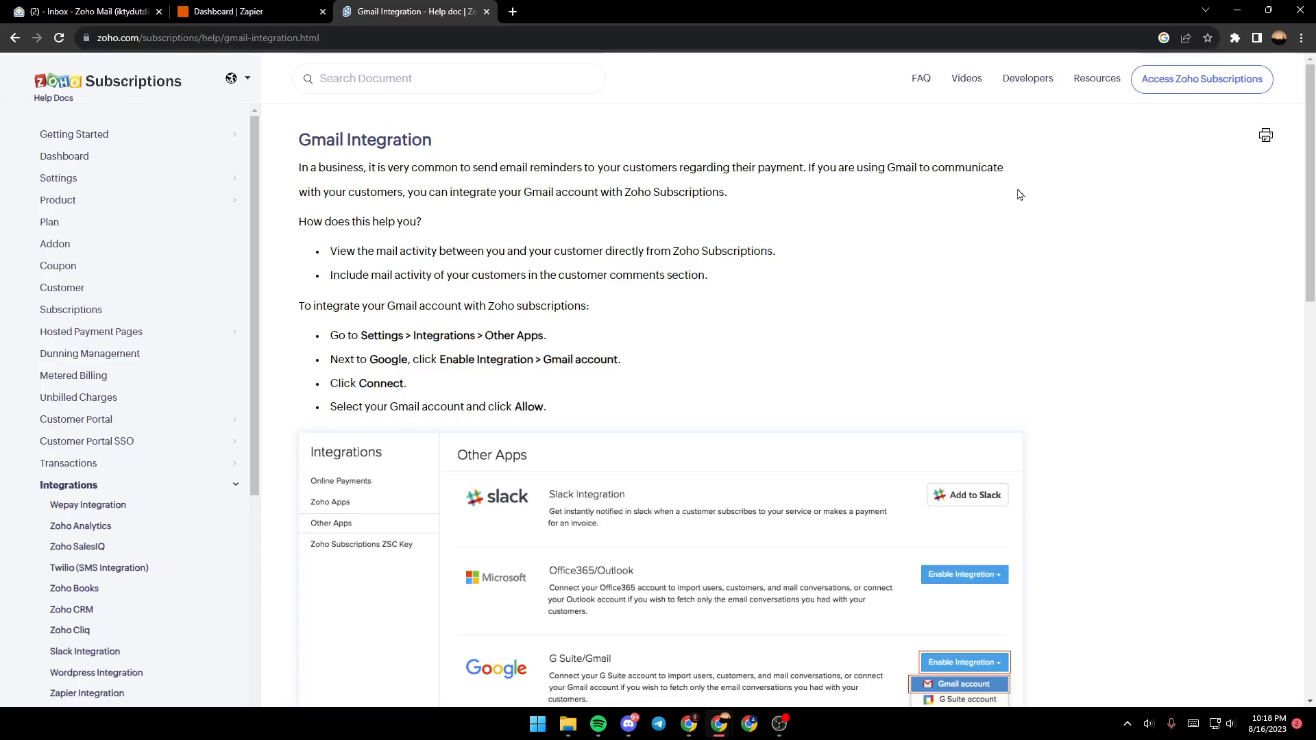
{"action": "mouse_move", "coordinate": [393, 220]}
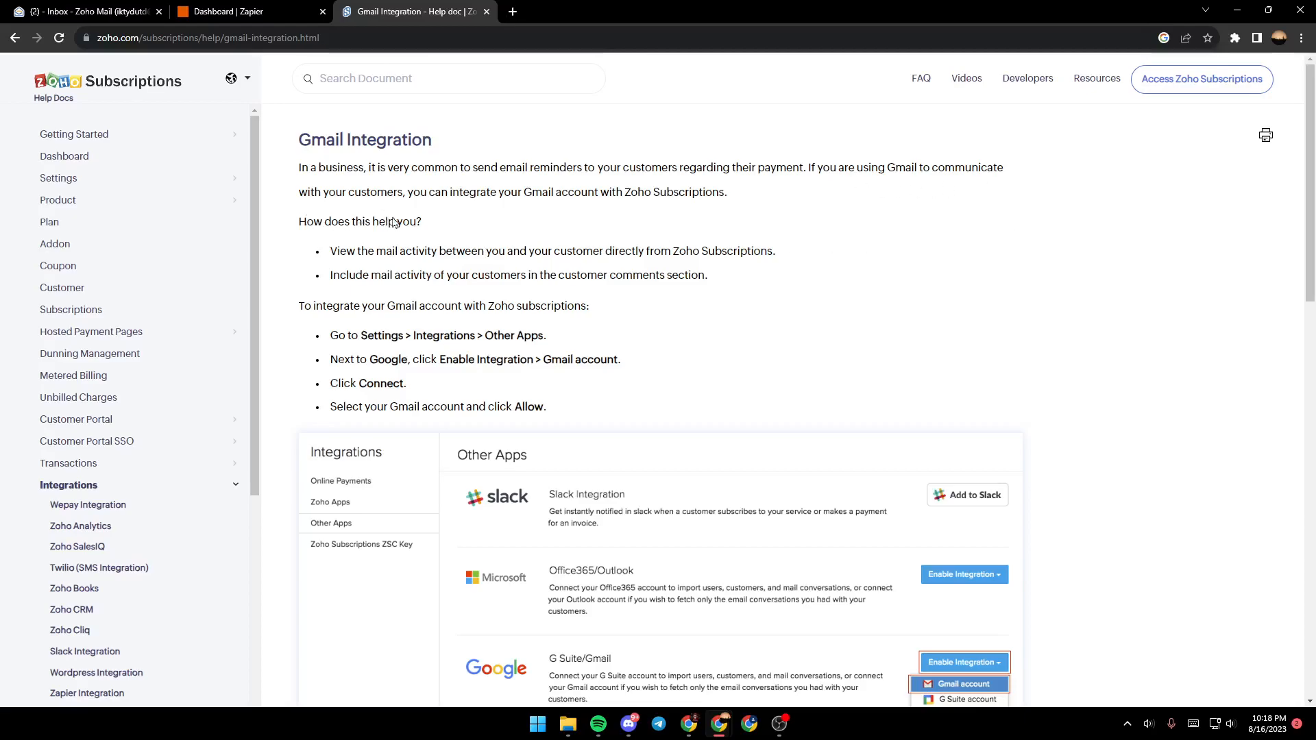
{"action": "mouse_move", "coordinate": [267, 245]}
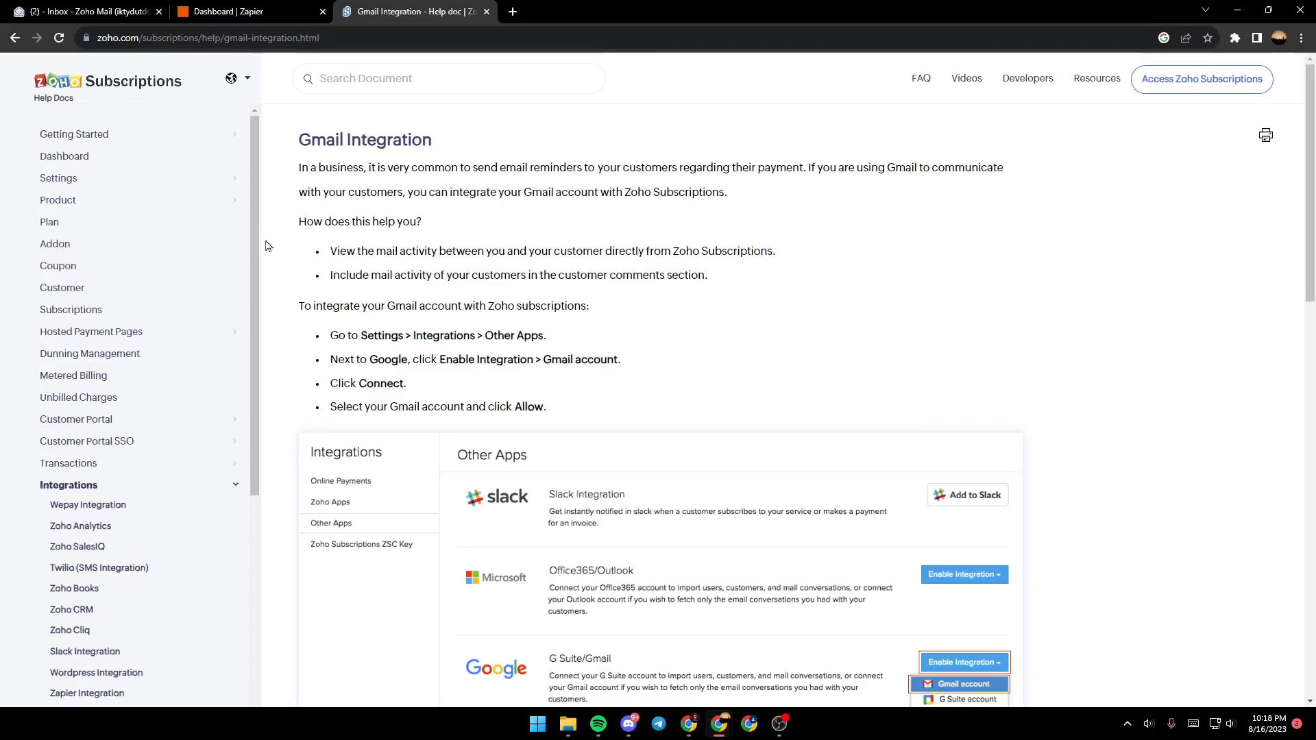
{"action": "mouse_move", "coordinate": [348, 313]}
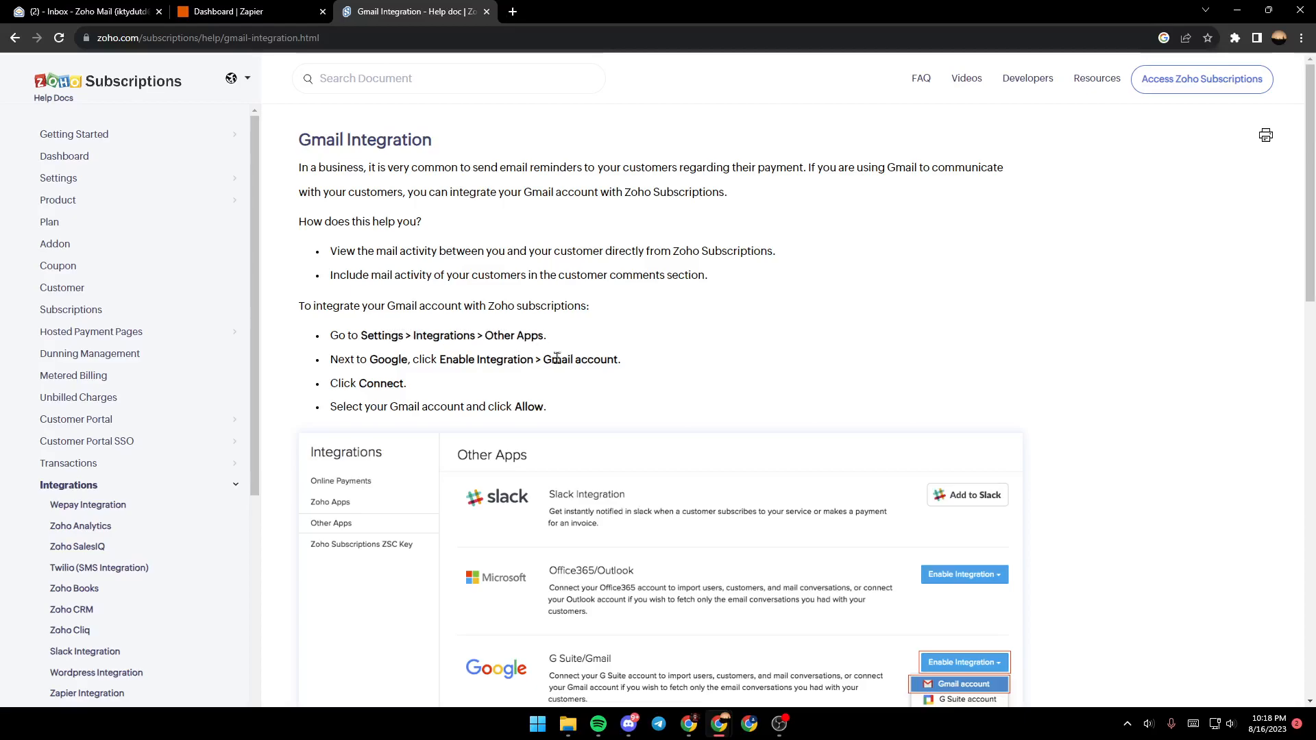
Scroll down past the Gmail account and Allow step to the note on details shared with Gmail.
{"action": "scroll", "scroll_direction": "down", "scroll_amount": 3}
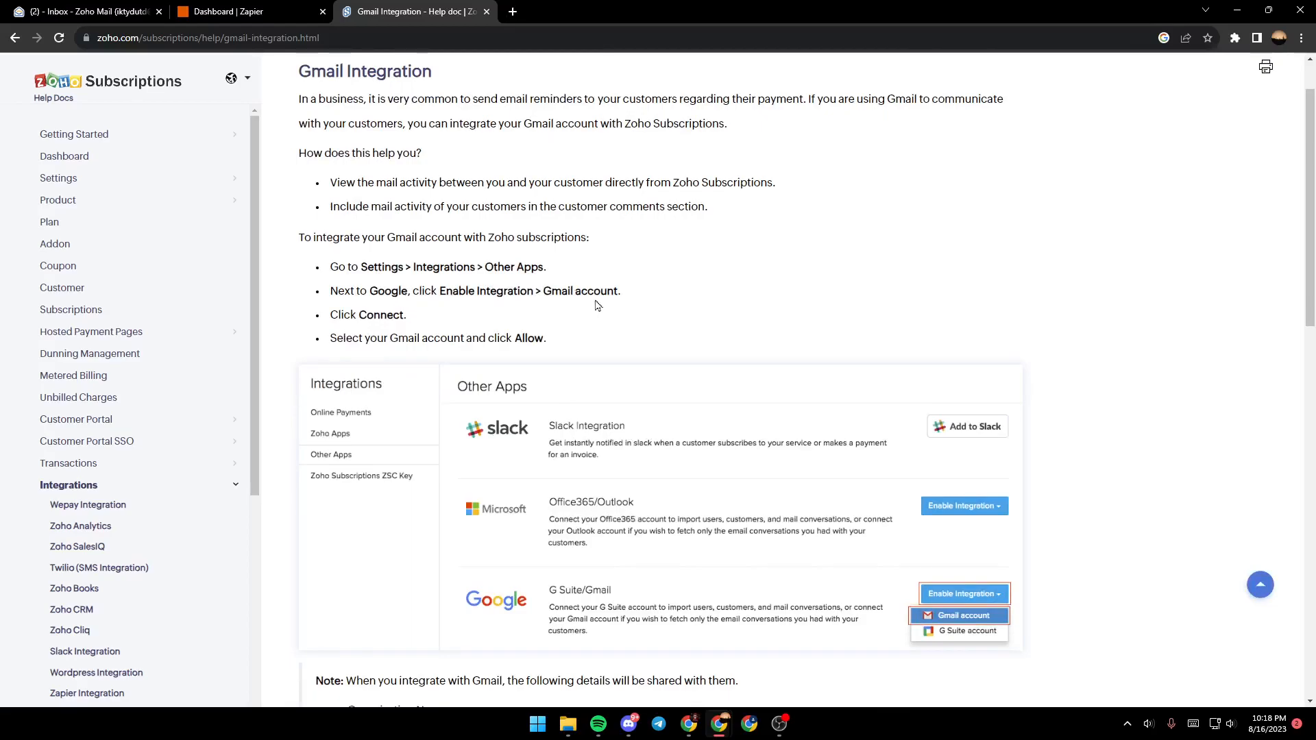
{"action": "scroll", "scroll_direction": "down", "scroll_amount": 3}
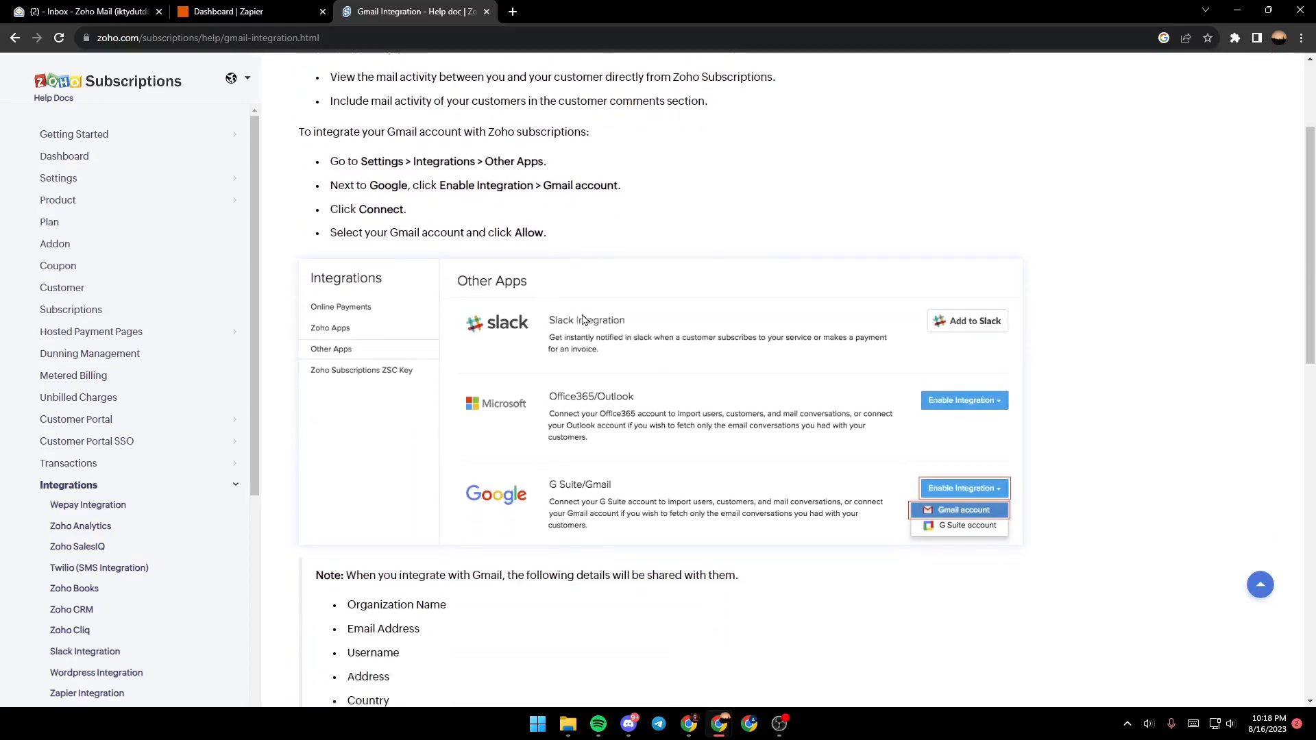
{"action": "scroll", "scroll_direction": "down", "scroll_amount": 3}
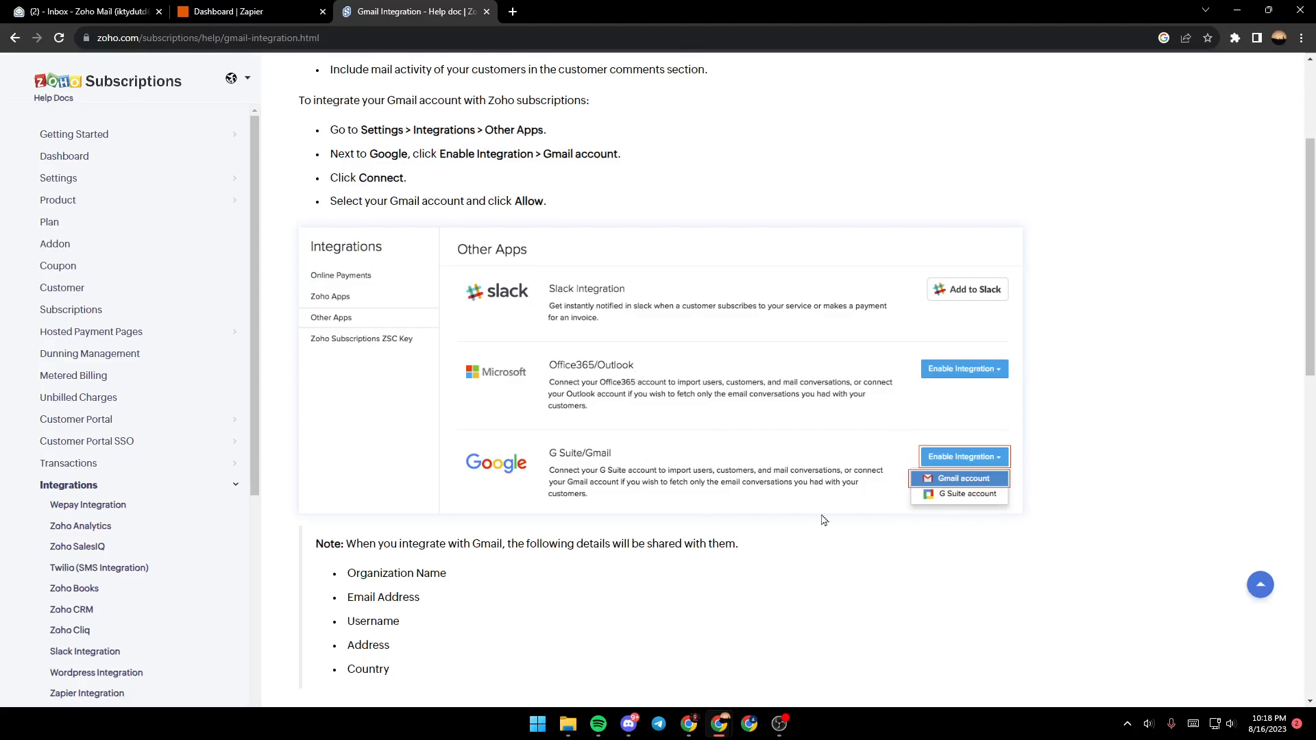
{"action": "mouse_move", "coordinate": [521, 447]}
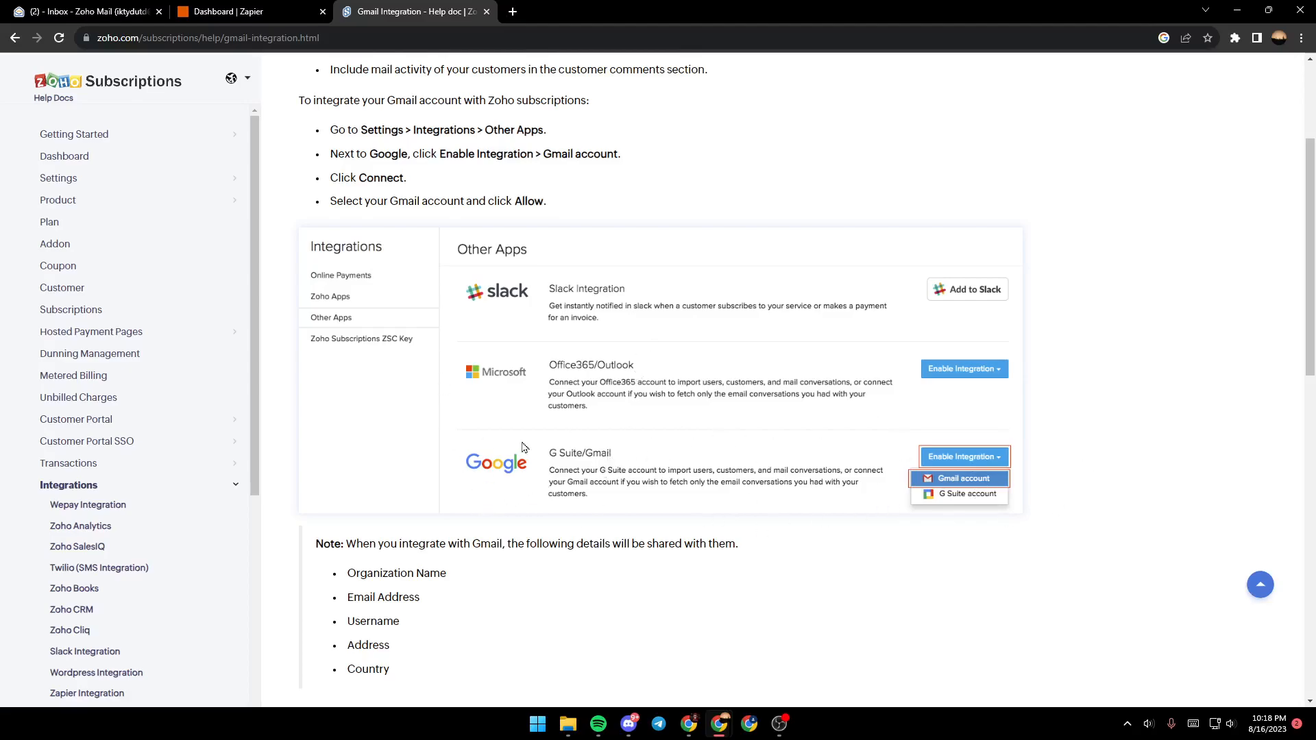
{"action": "mouse_move", "coordinate": [986, 495]}
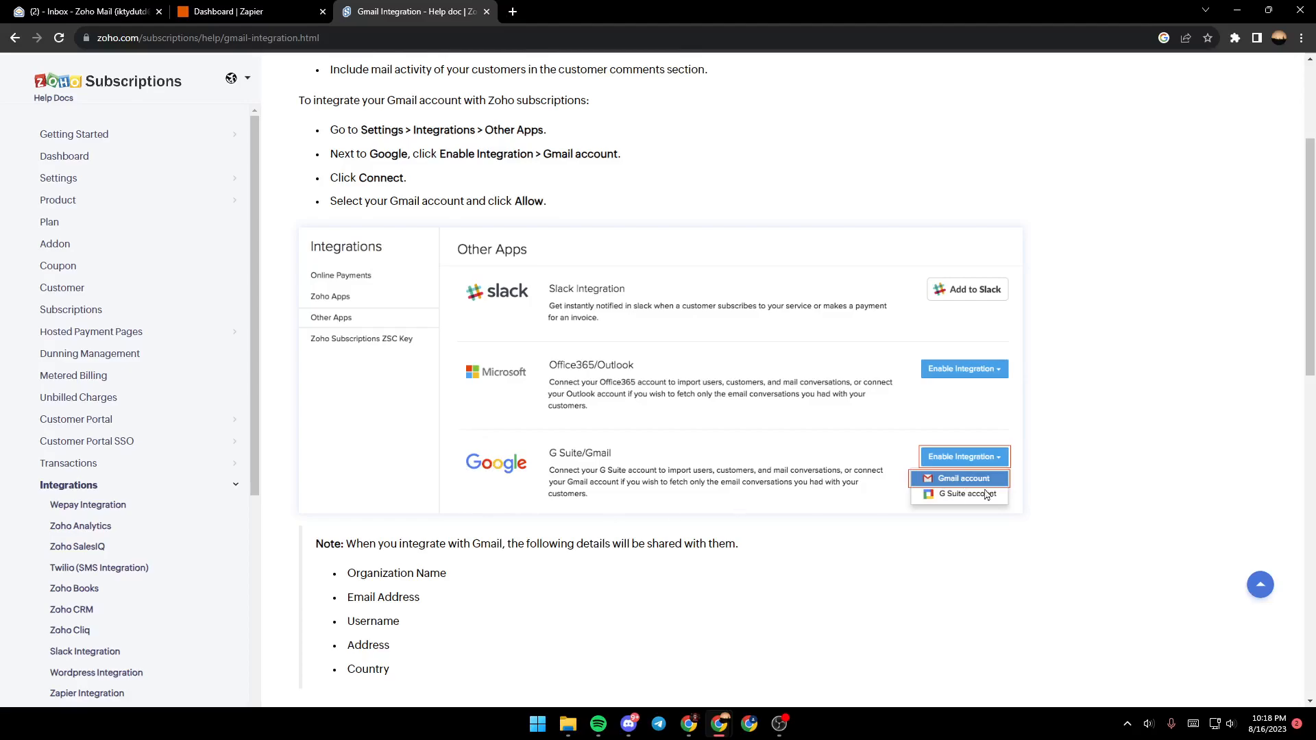
{"action": "mouse_move", "coordinate": [999, 487]}
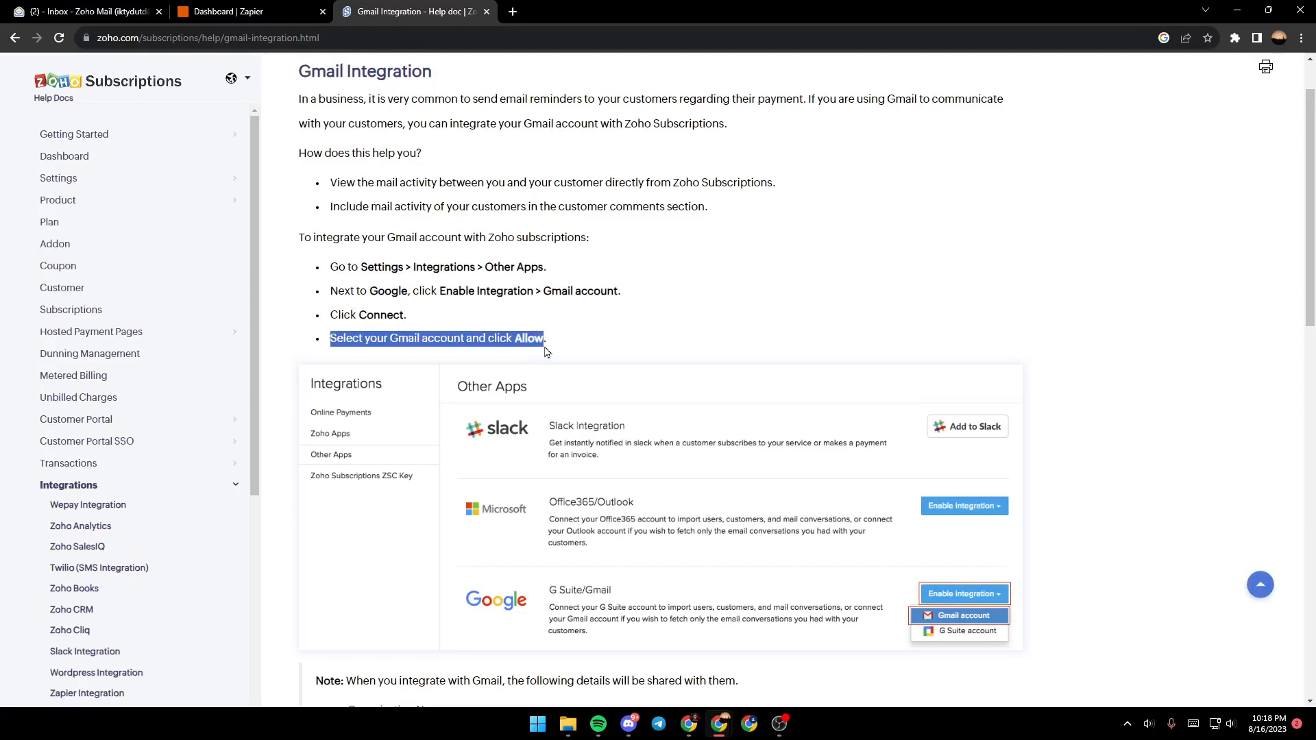
{"action": "scroll", "scroll_direction": "down", "scroll_amount": 3}
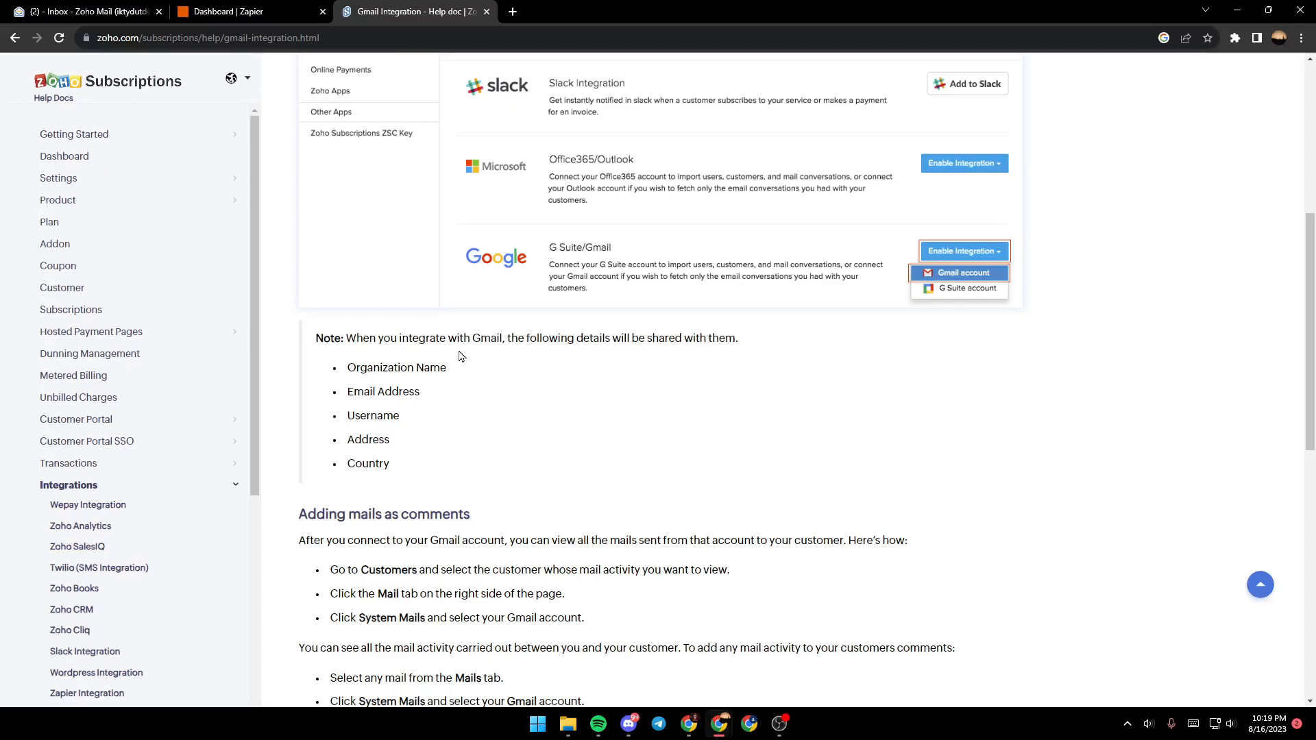
{"action": "mouse_move", "coordinate": [367, 365]}
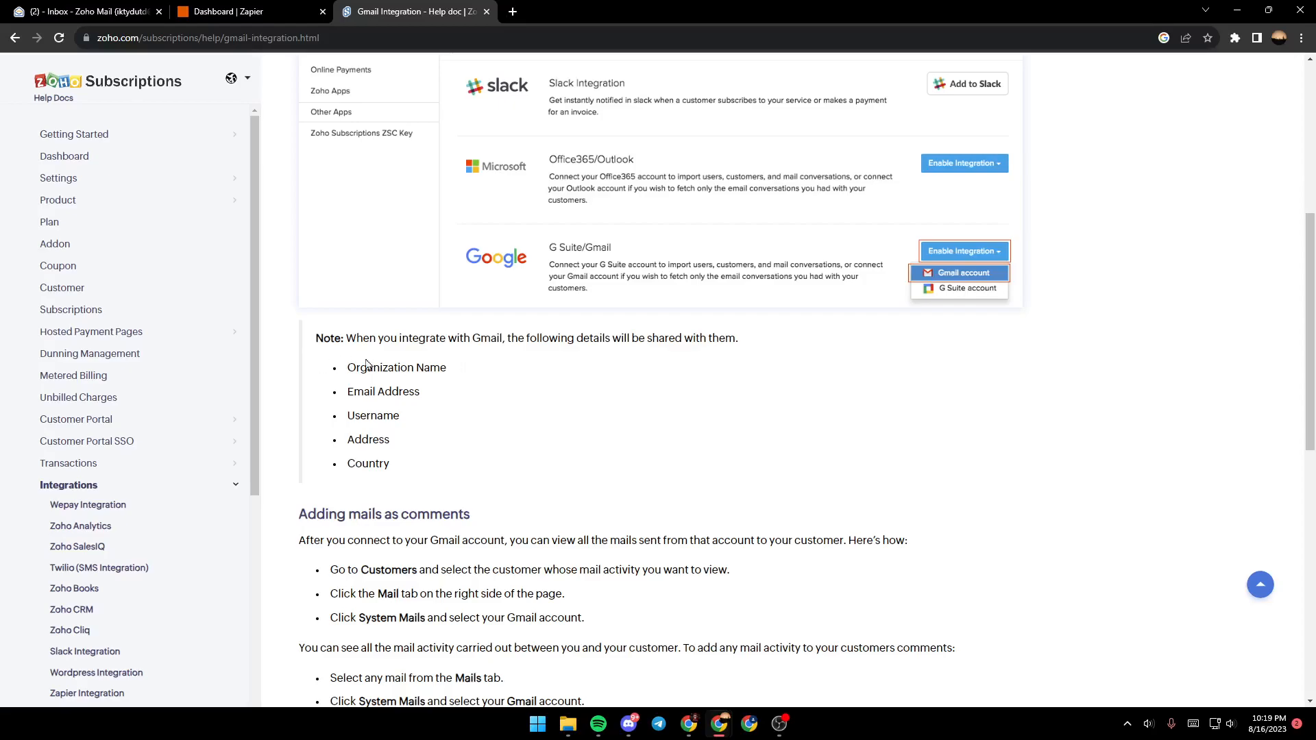
{"action": "mouse_move", "coordinate": [411, 403]}
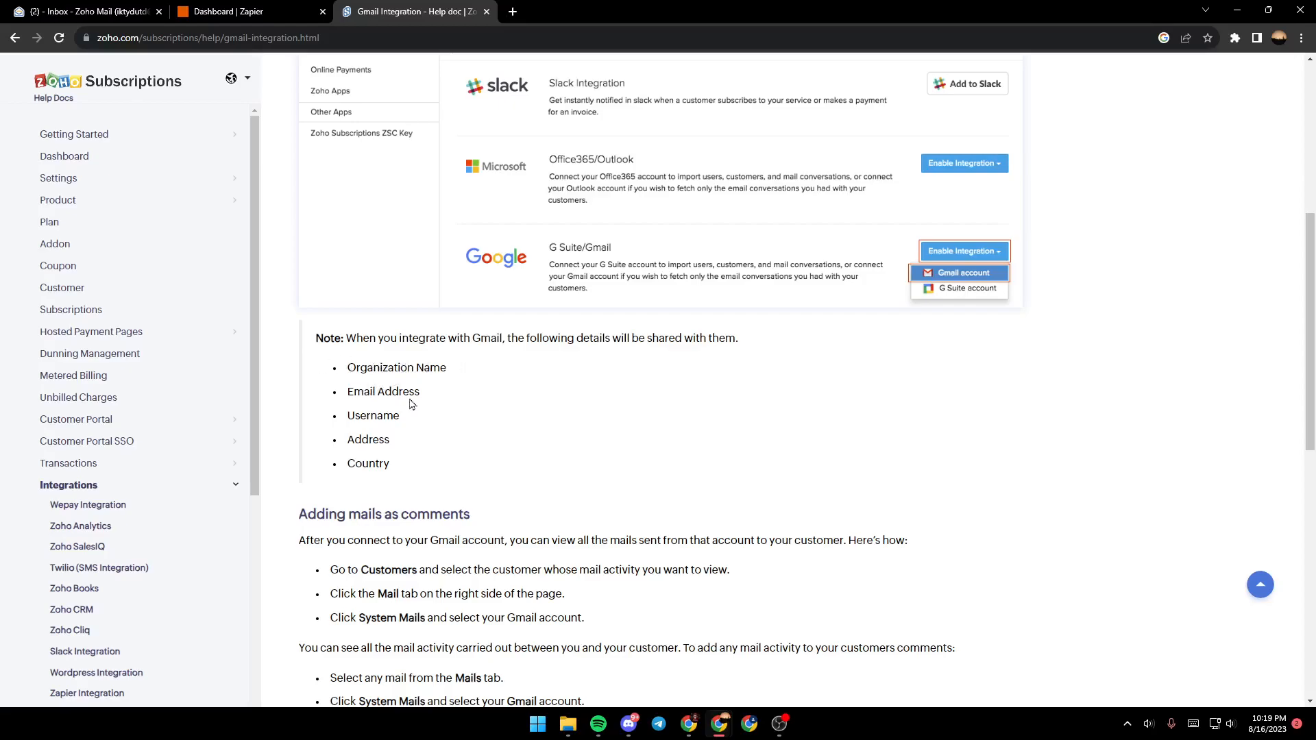
{"action": "mouse_move", "coordinate": [481, 491]}
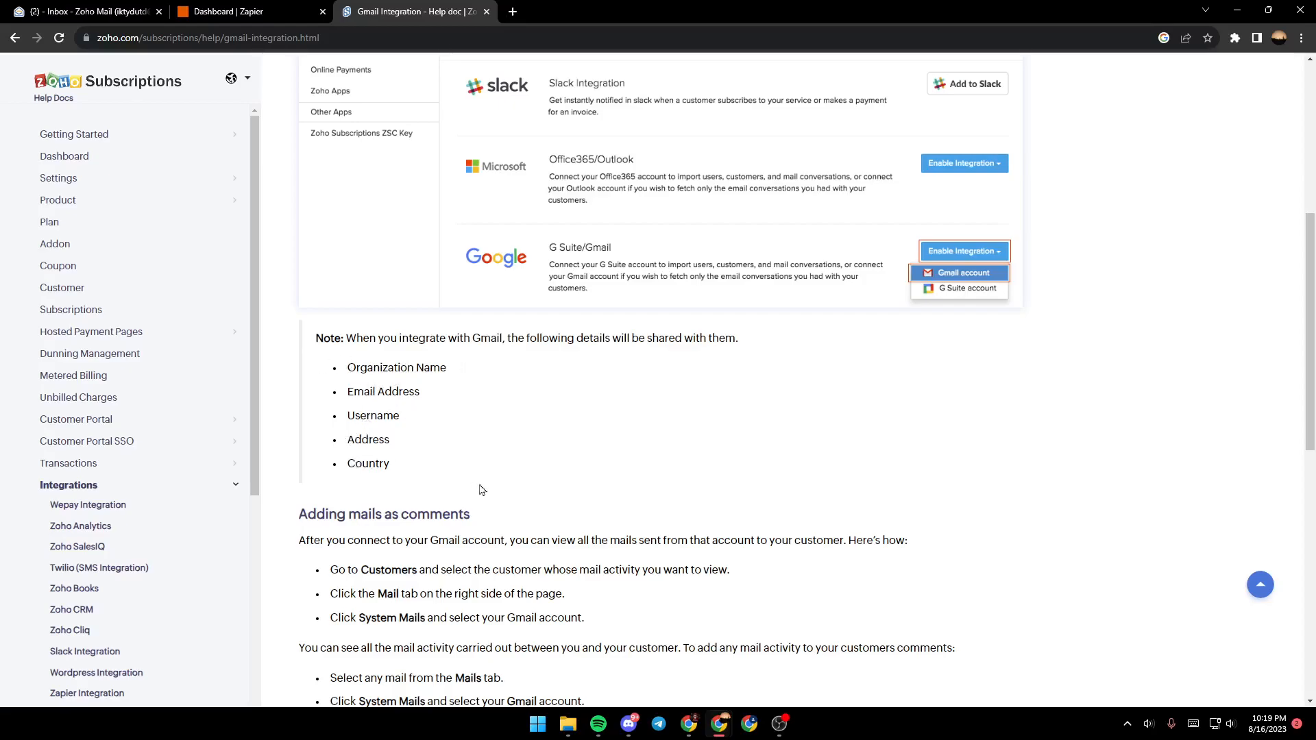
Scroll through the Adding mails as comments steps down to the Disable integration section.
{"action": "scroll", "scroll_direction": "down", "scroll_amount": 3}
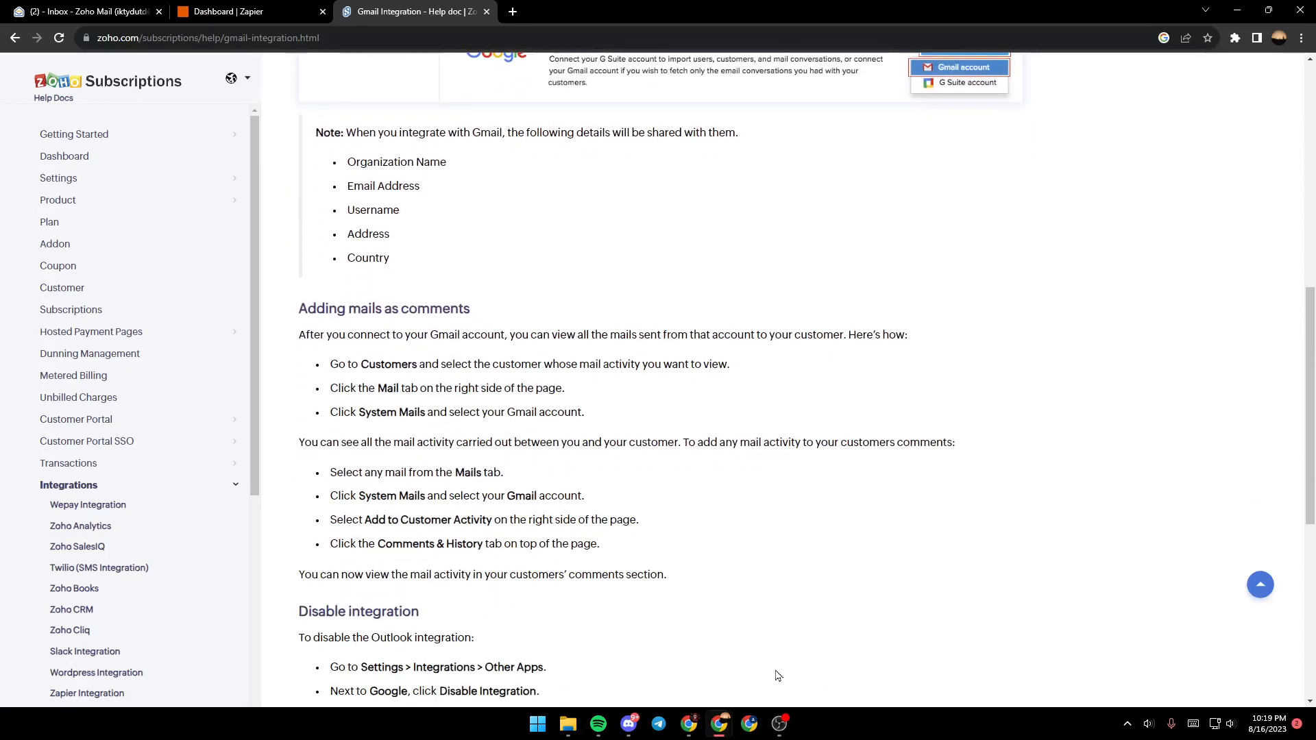
{"action": "mouse_move", "coordinate": [455, 337]}
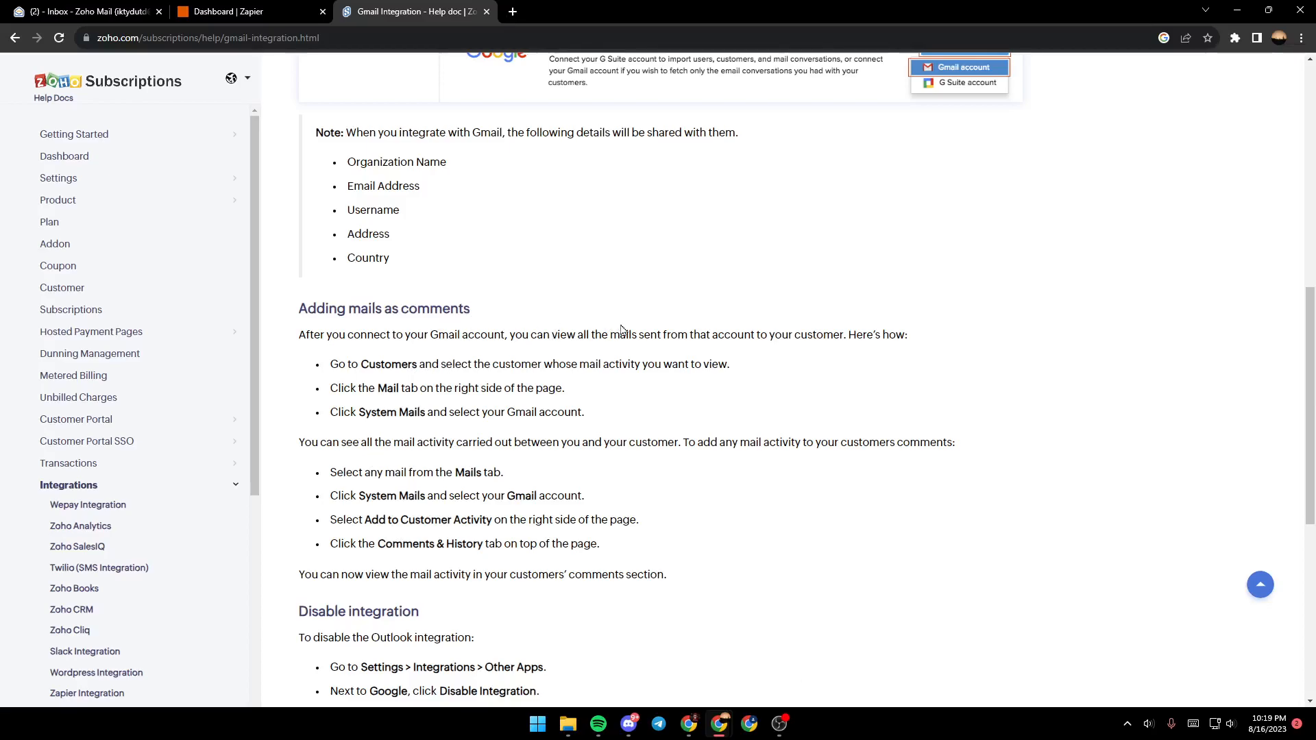
{"action": "mouse_move", "coordinate": [811, 336]}
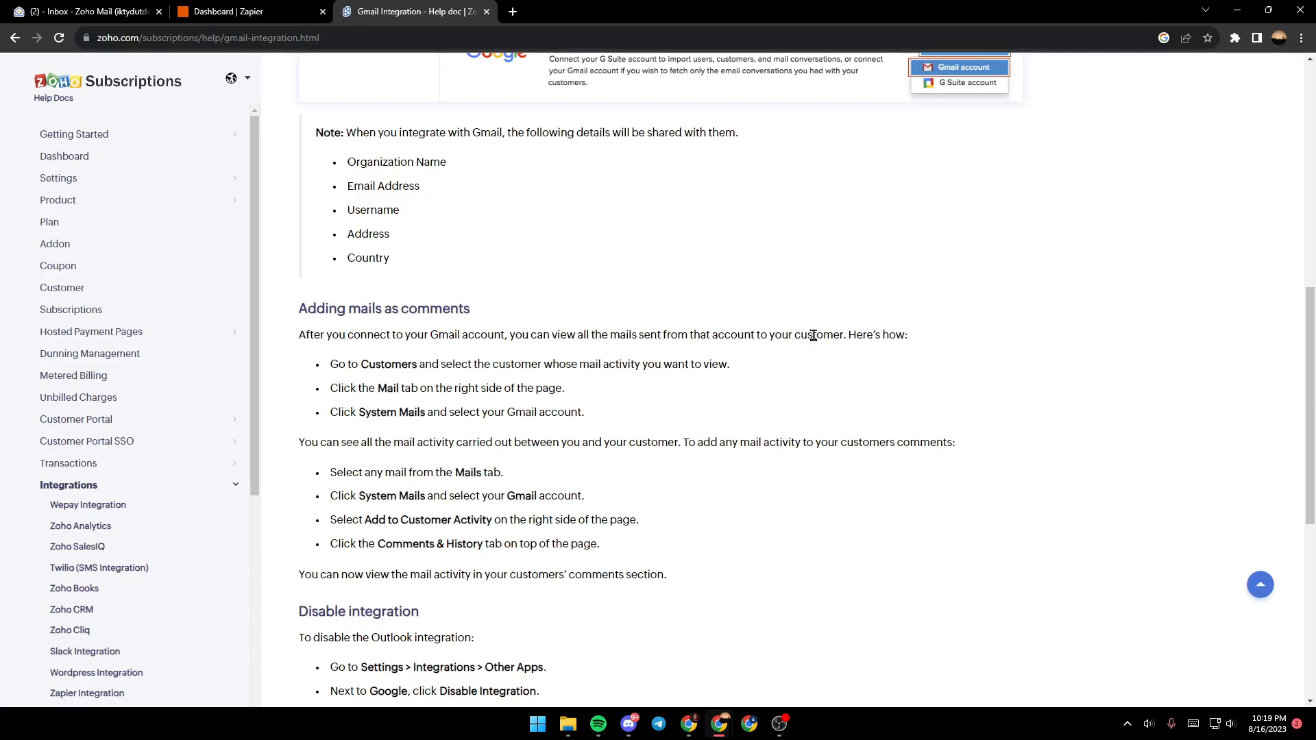
{"action": "mouse_move", "coordinate": [368, 384]}
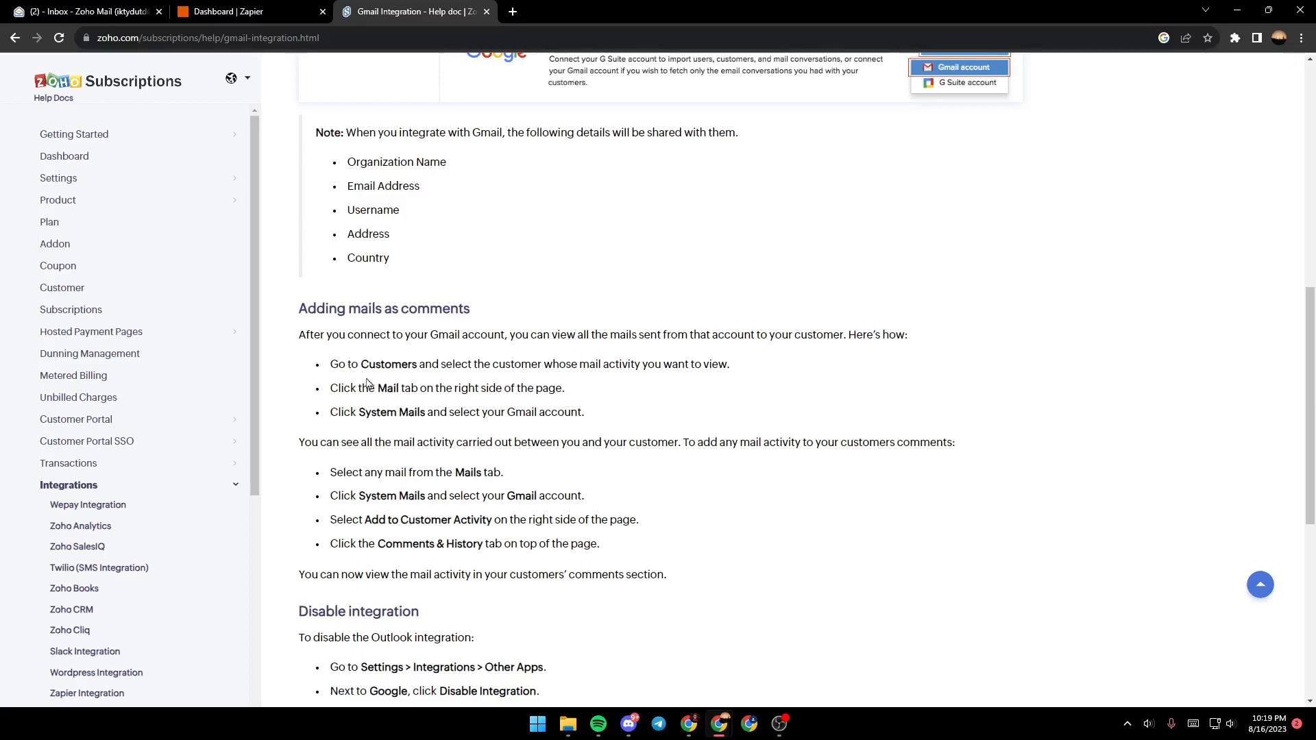
{"action": "mouse_move", "coordinate": [383, 381]}
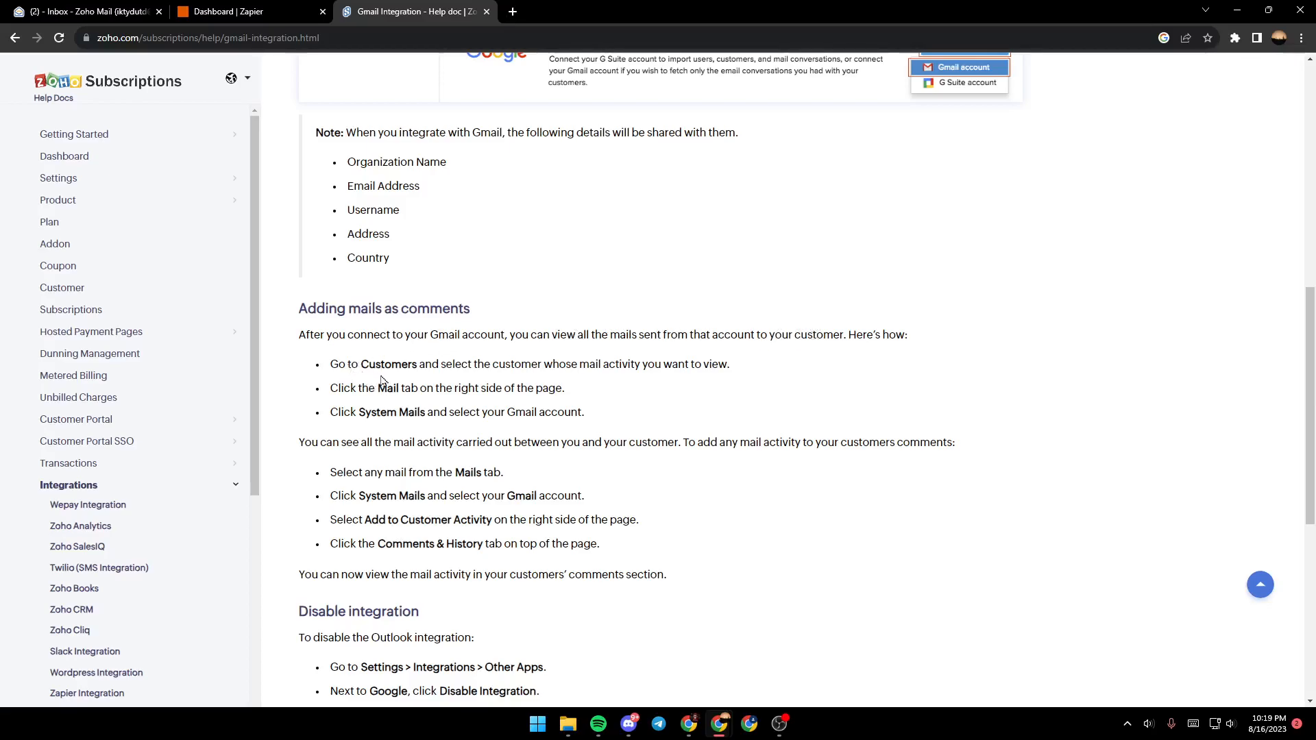
{"action": "mouse_move", "coordinate": [695, 384]}
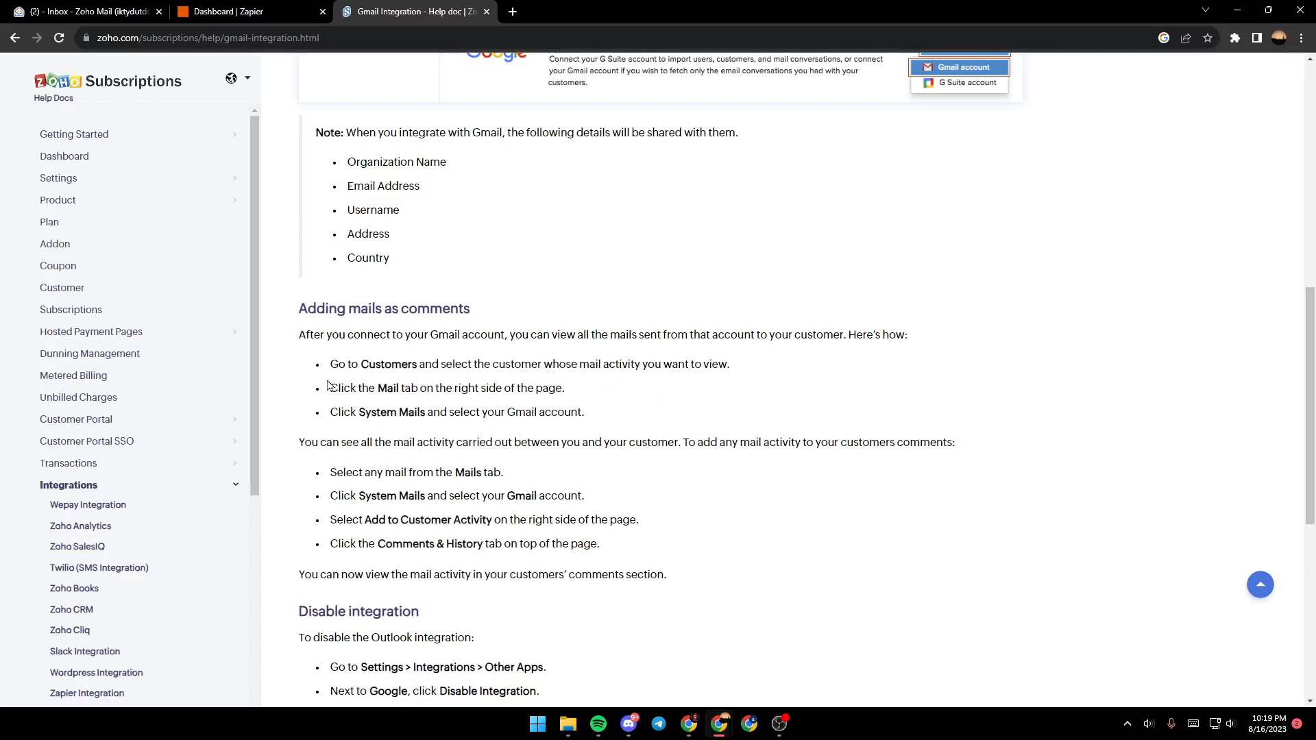
{"action": "mouse_move", "coordinate": [668, 403]}
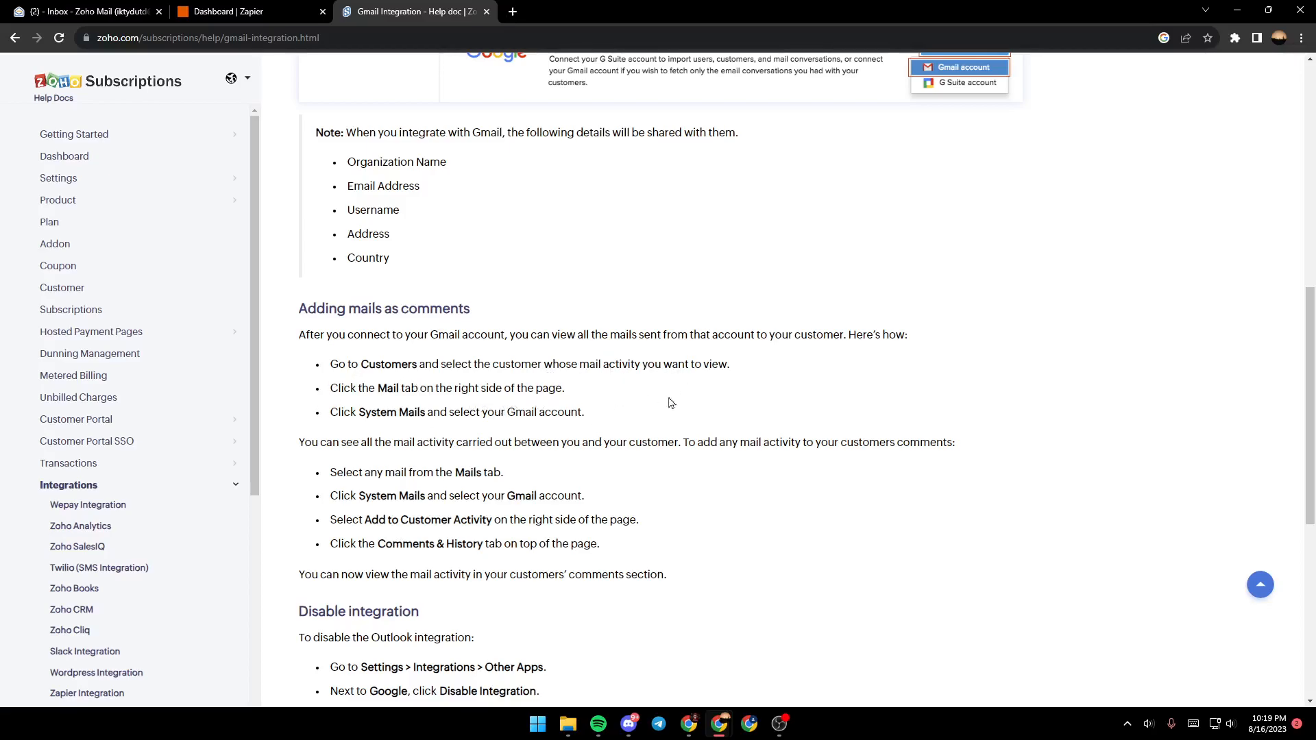
{"action": "mouse_move", "coordinate": [412, 425]}
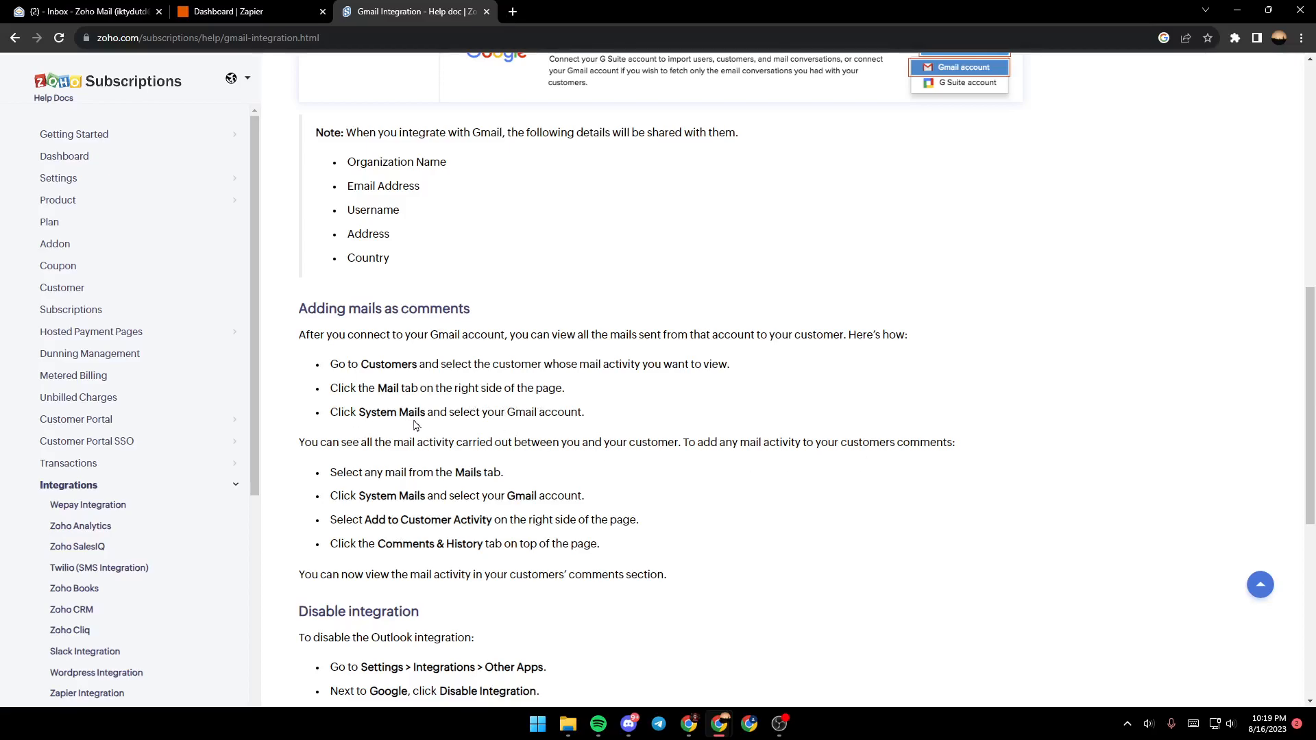
{"action": "mouse_move", "coordinate": [466, 454]}
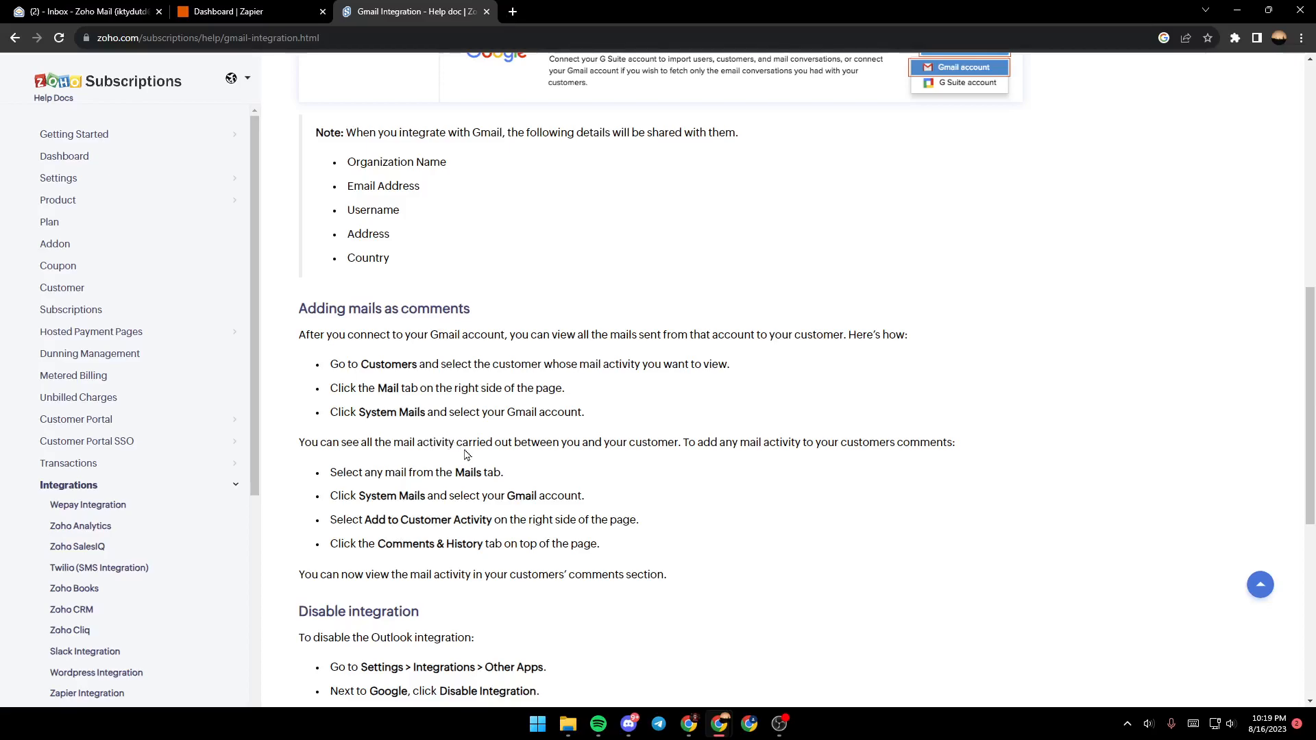
{"action": "mouse_move", "coordinate": [589, 442]}
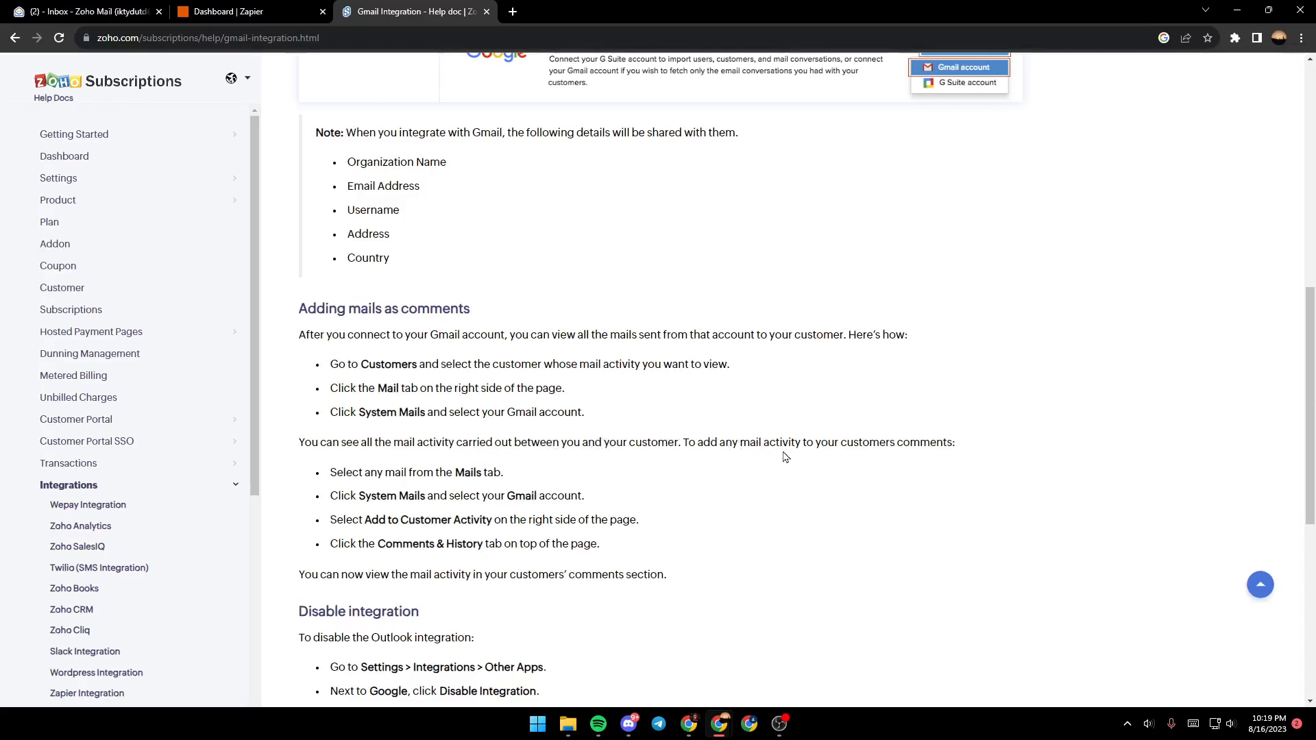
{"action": "mouse_move", "coordinate": [398, 473]}
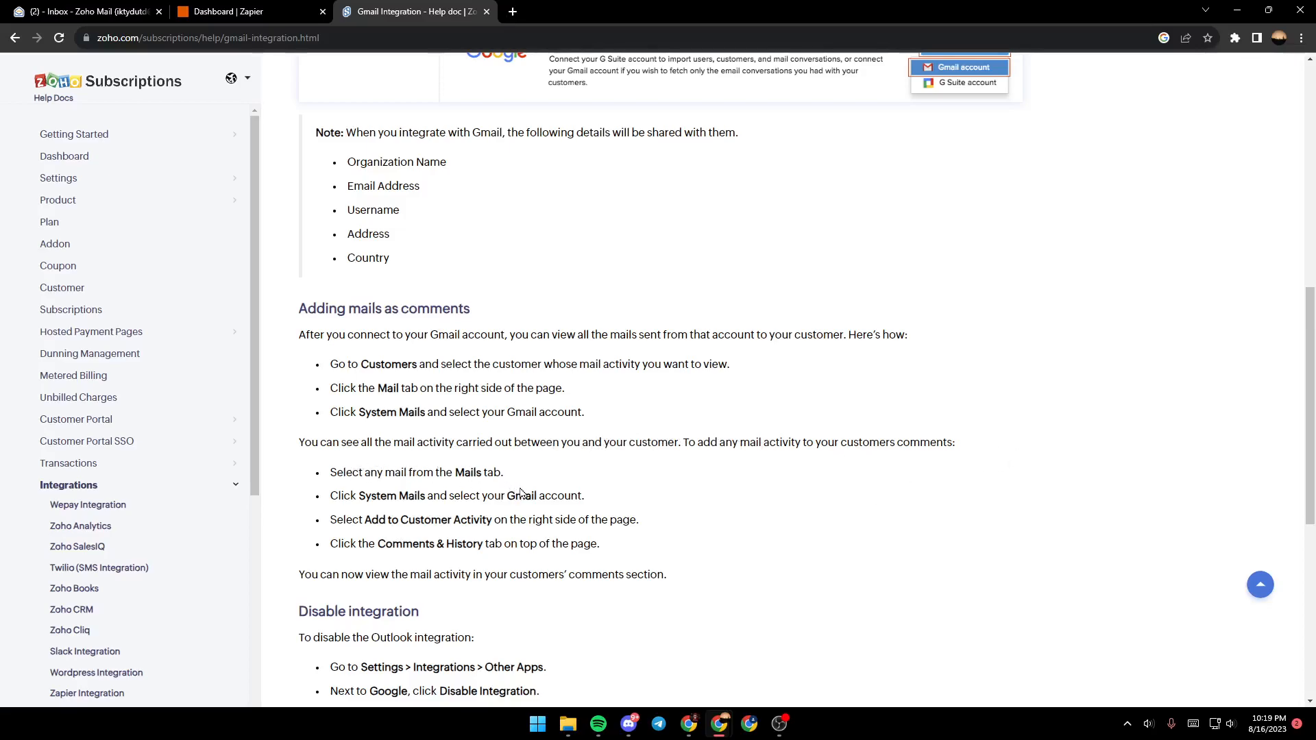
{"action": "mouse_move", "coordinate": [432, 508]}
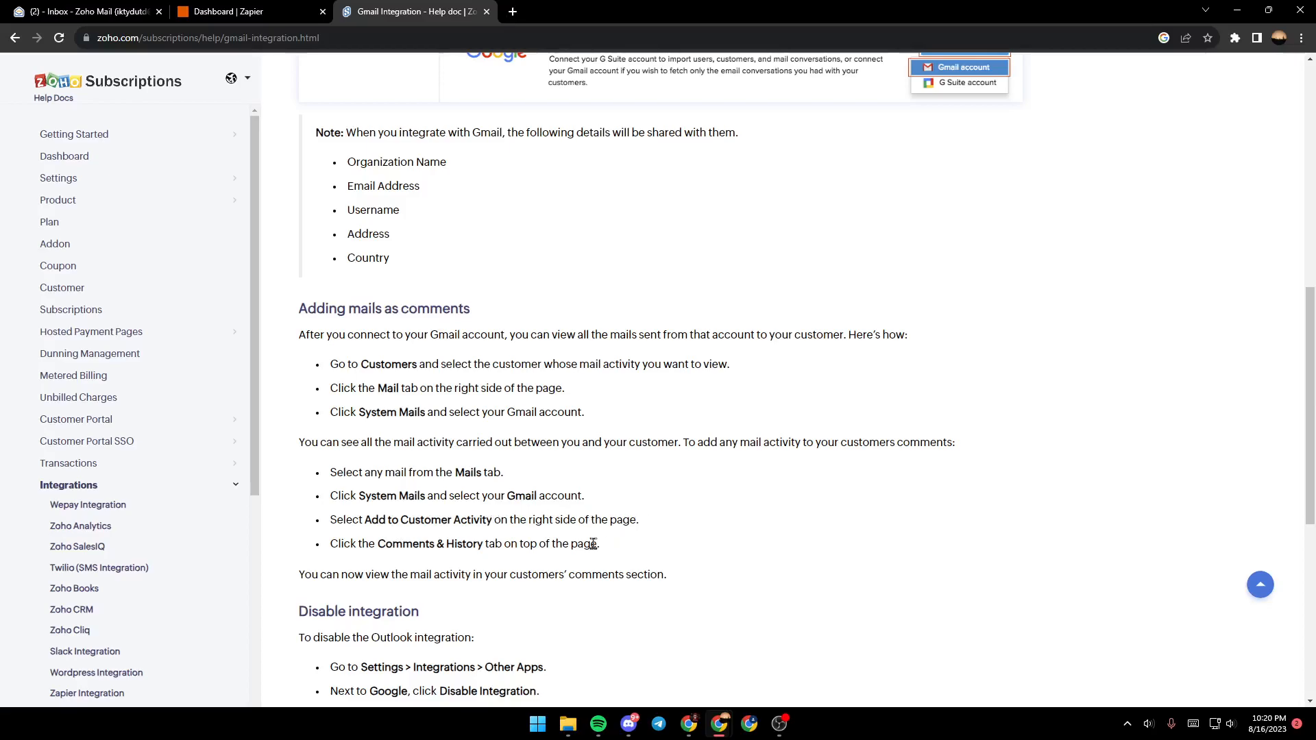
{"action": "scroll", "scroll_direction": "down", "scroll_amount": 3}
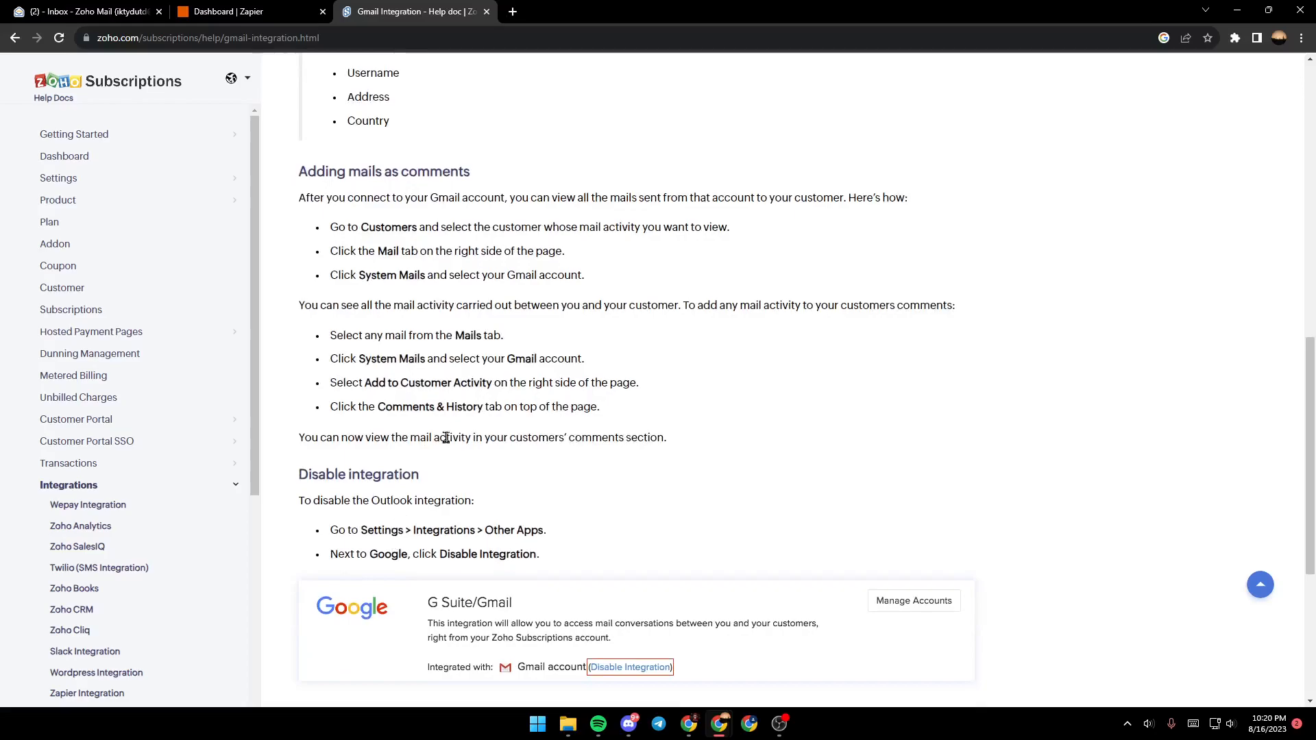
{"action": "mouse_move", "coordinate": [450, 465]}
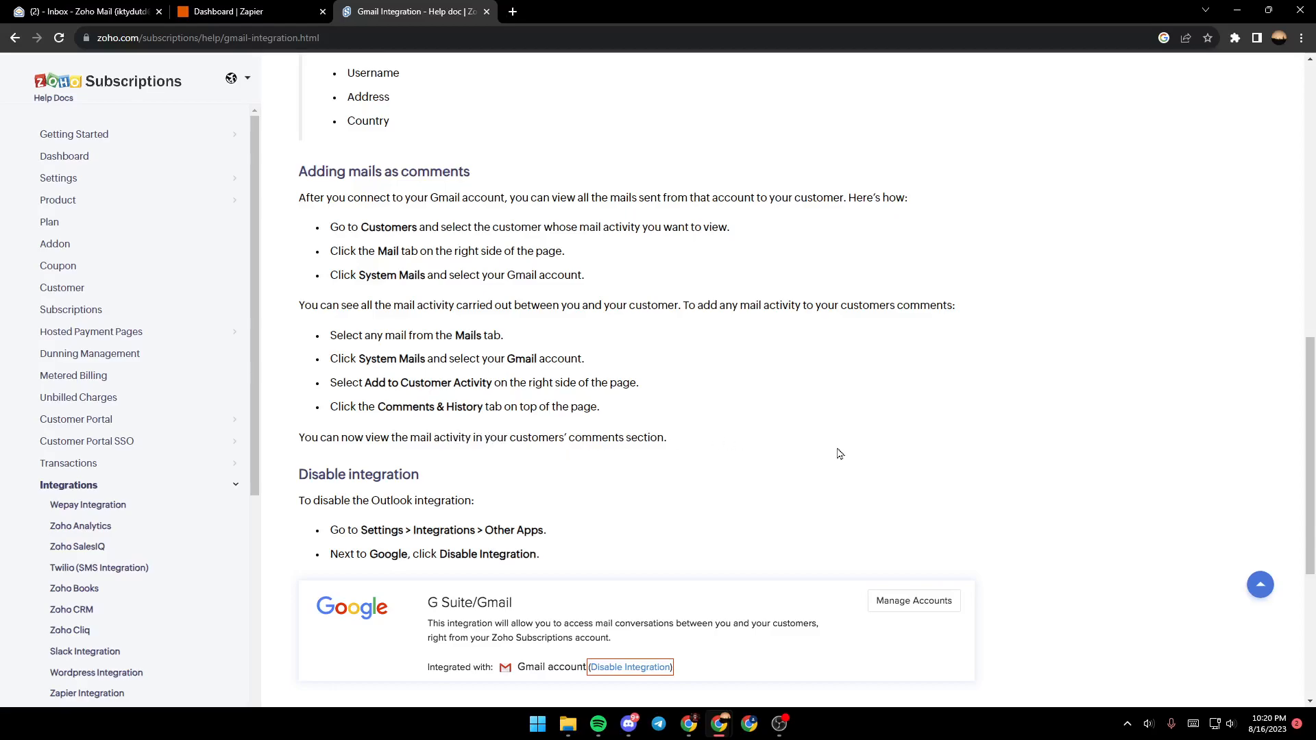
{"action": "mouse_move", "coordinate": [1038, 547]}
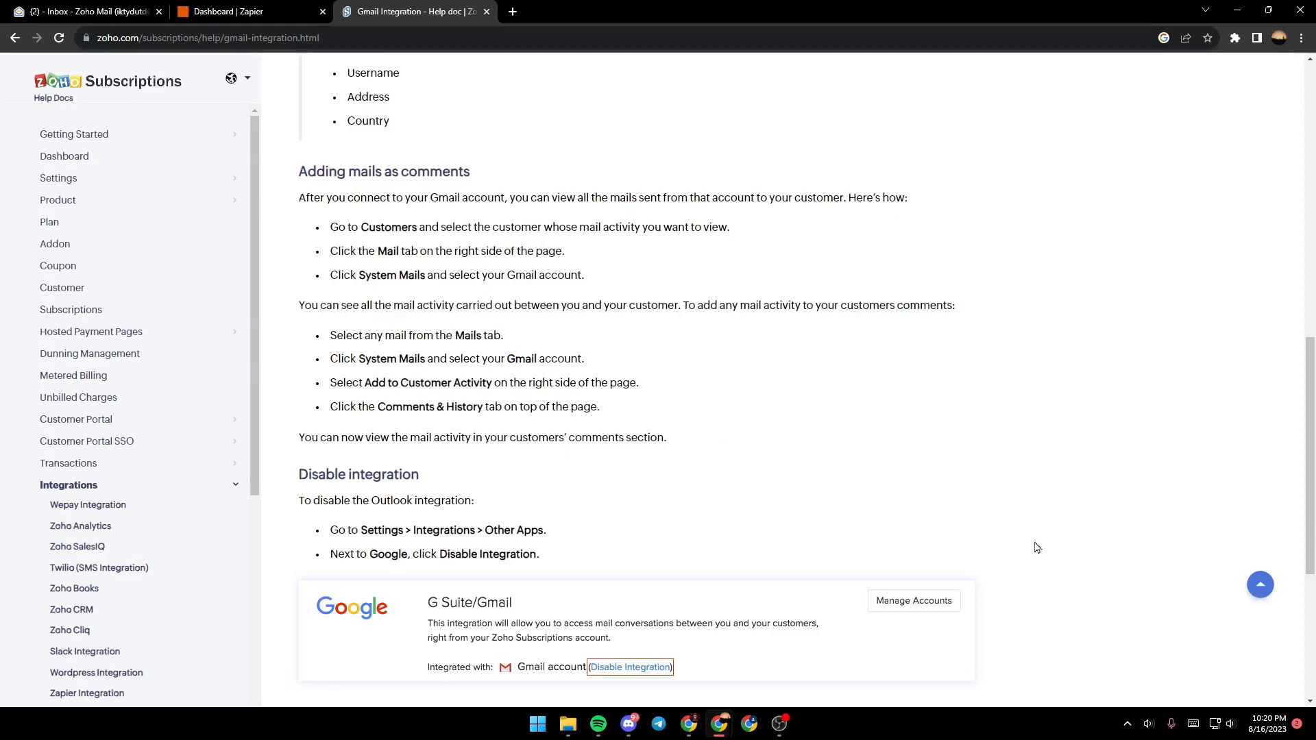